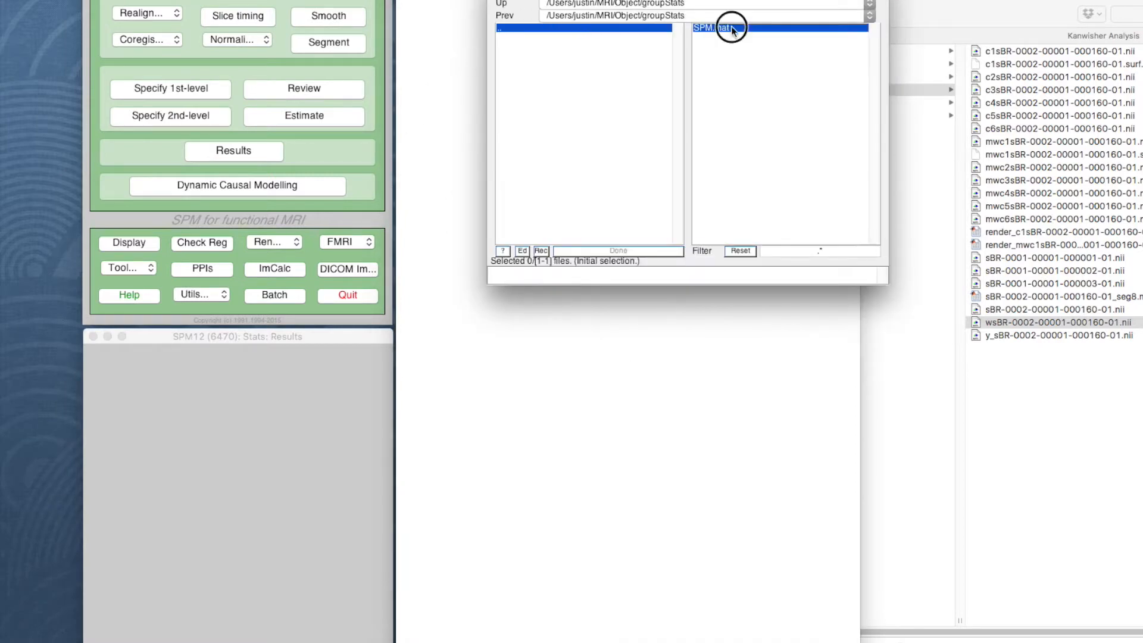
Step: Select SPM.mat in the groupStats folder as the results file and confirm
double_click(729, 28)
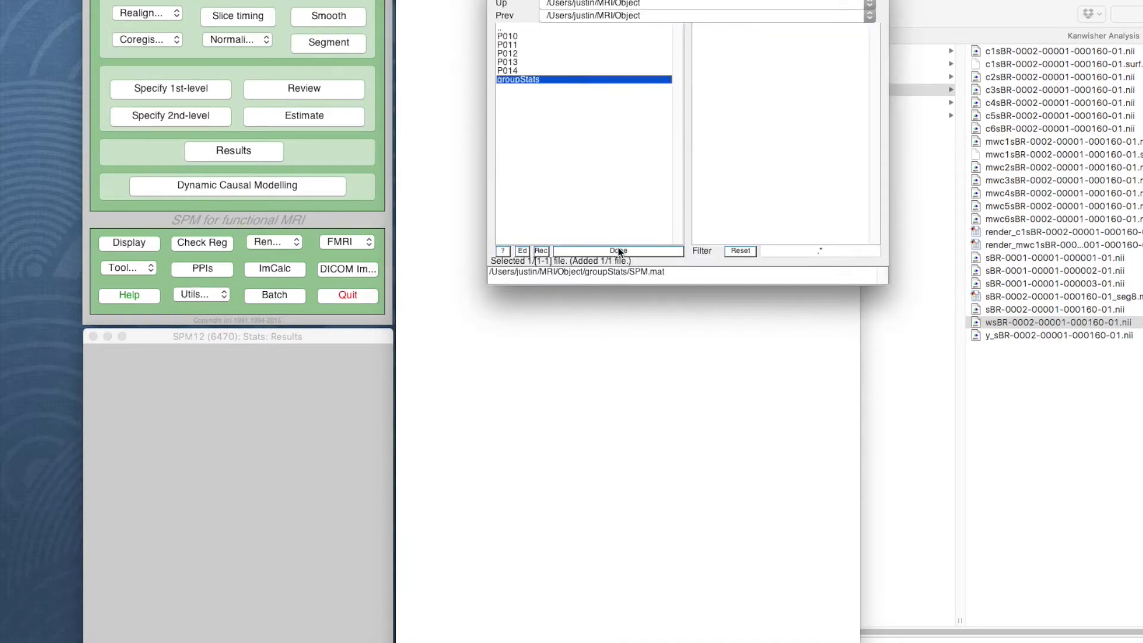
double_click(517, 79)
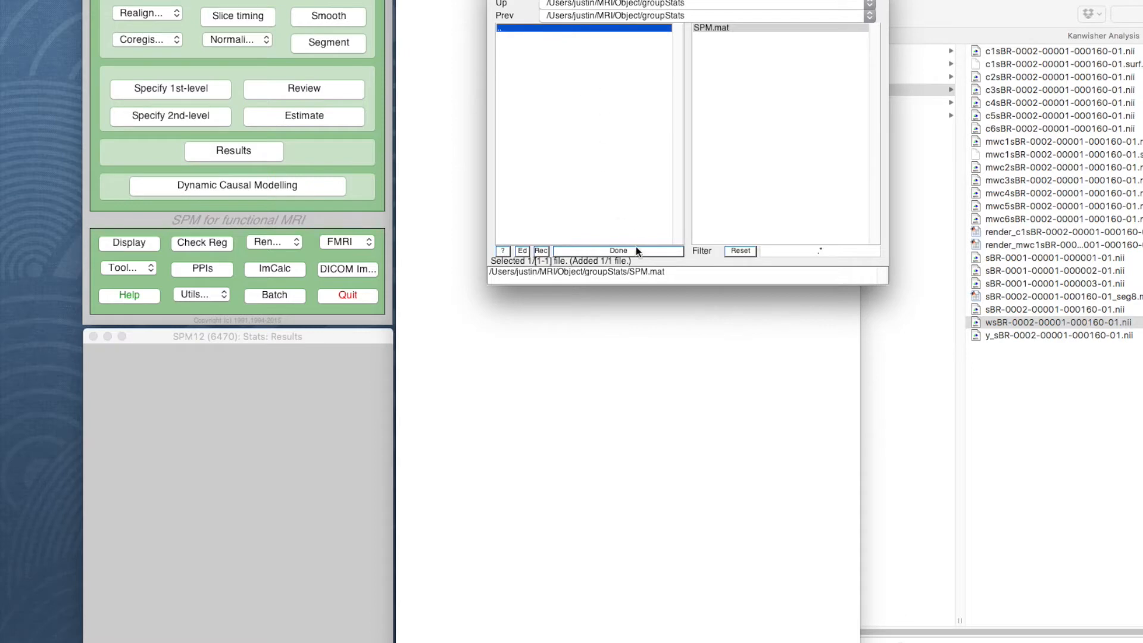
left_click(618, 251)
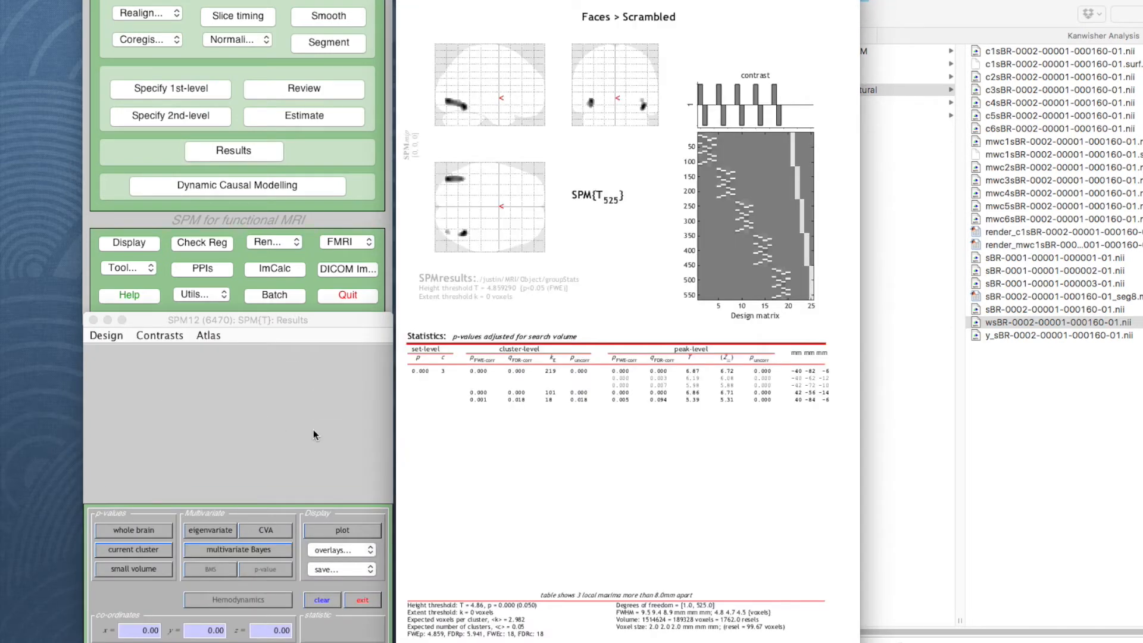
Step: Jump the Faces > Scrambled results to the global maximum at −40, −82, −6
right_click(615, 99)
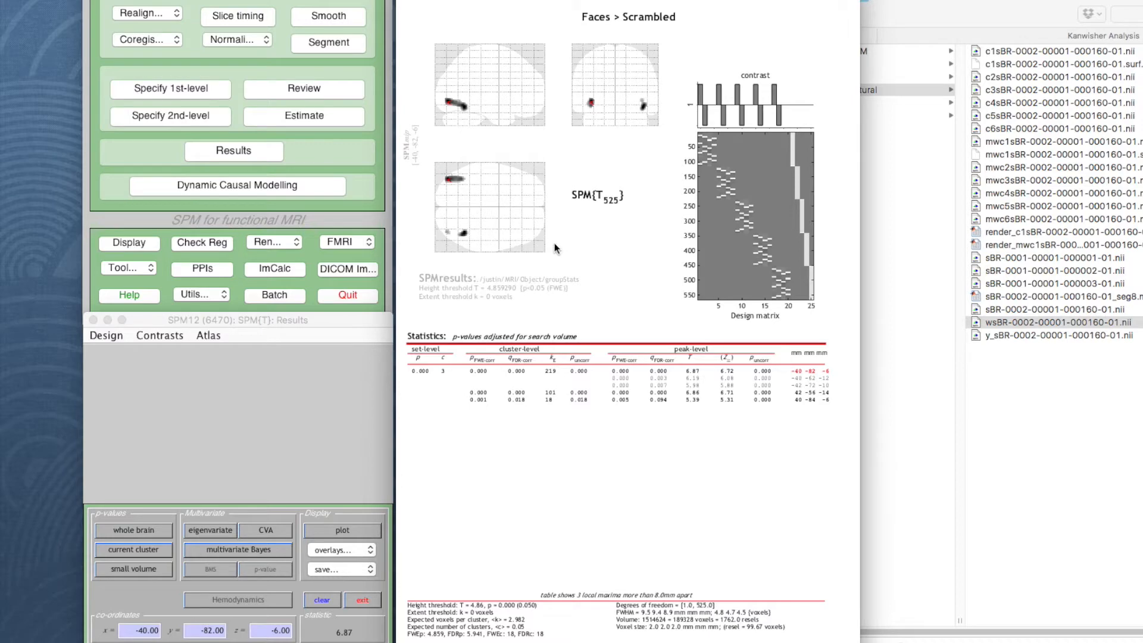
mouse_move(474, 295)
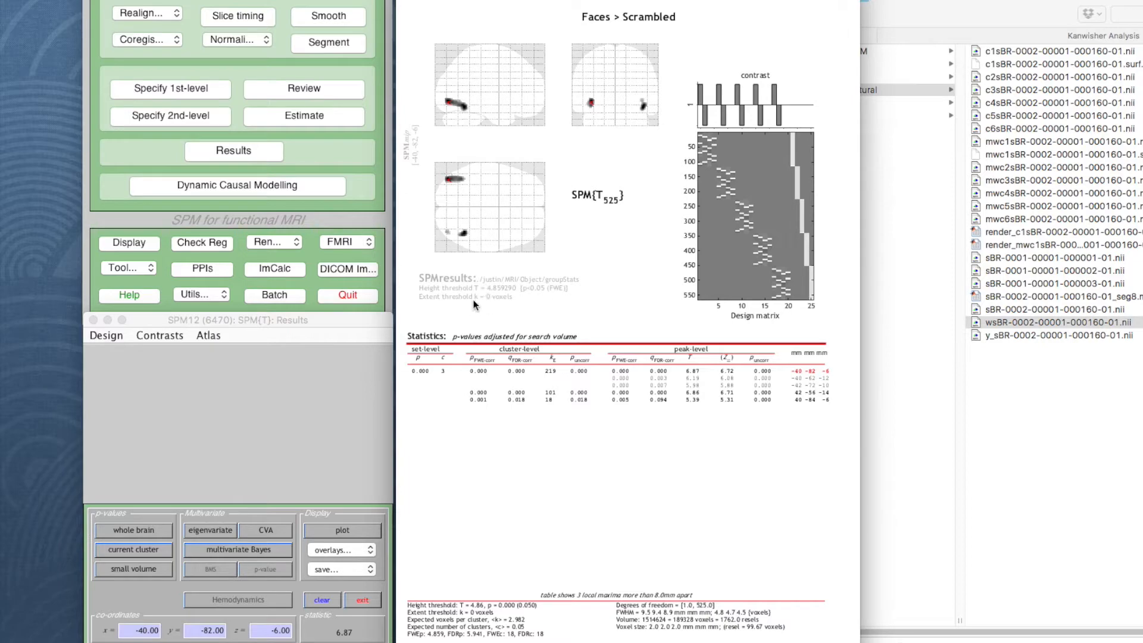
mouse_move(508, 326)
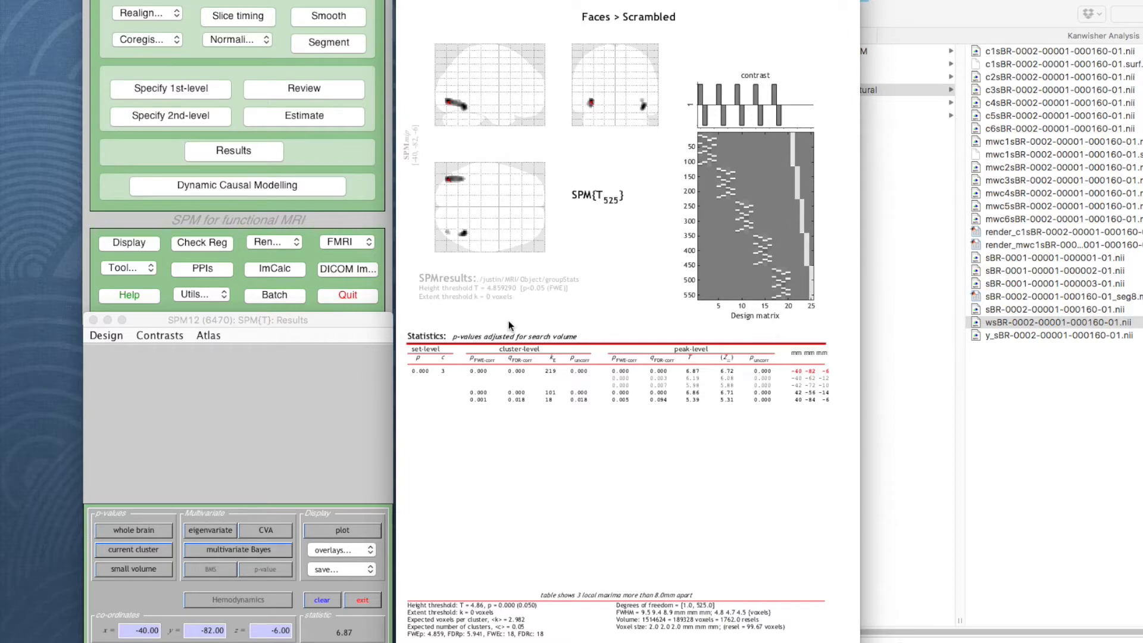
mouse_move(499, 305)
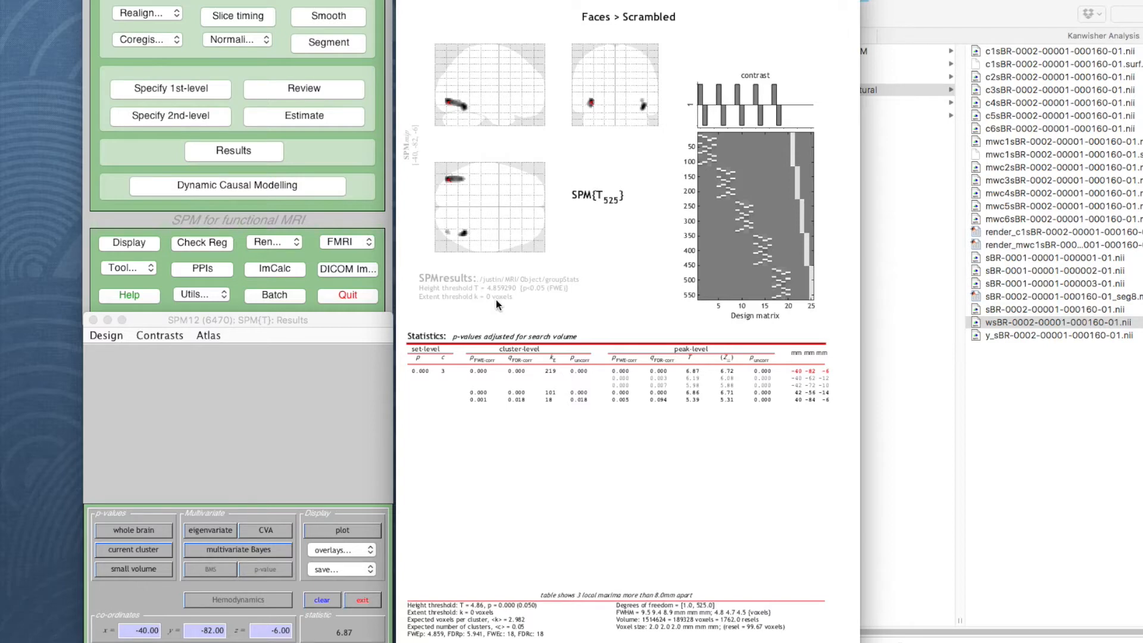
mouse_move(364, 559)
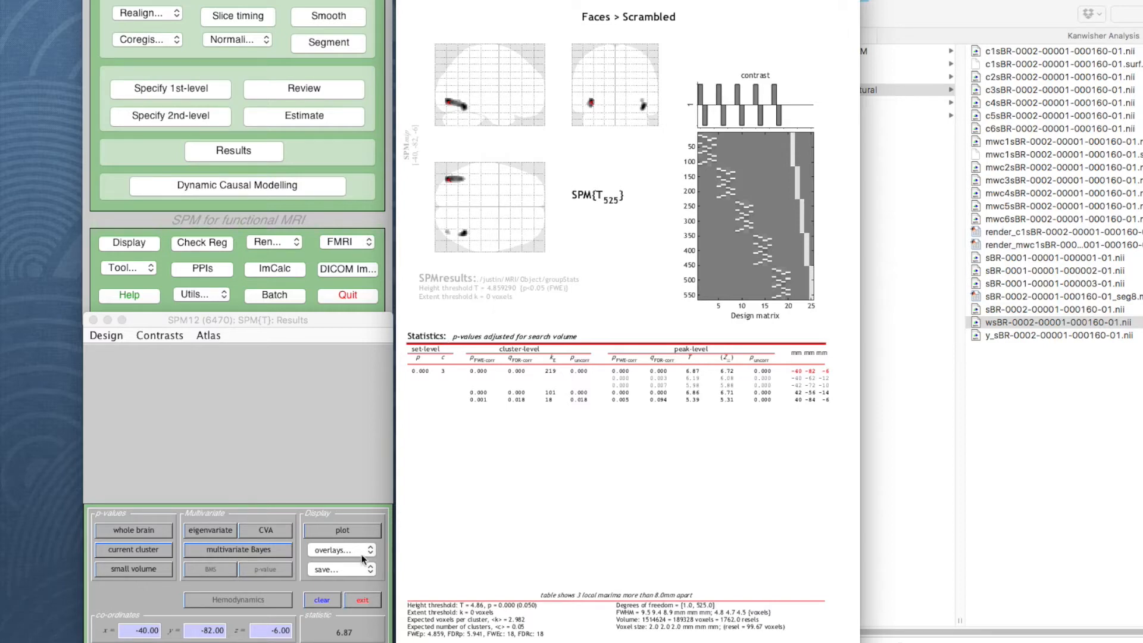
Step: Overlay the Faces > Scrambled results on orthogonal sections of the structural brain
left_click(336, 549)
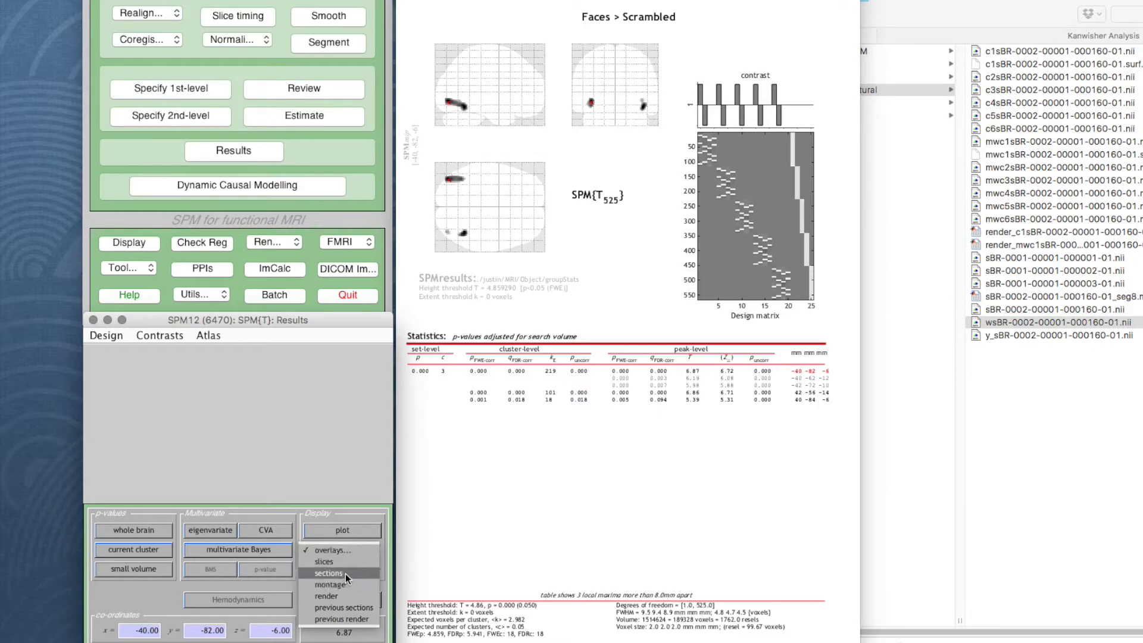
left_click(326, 572)
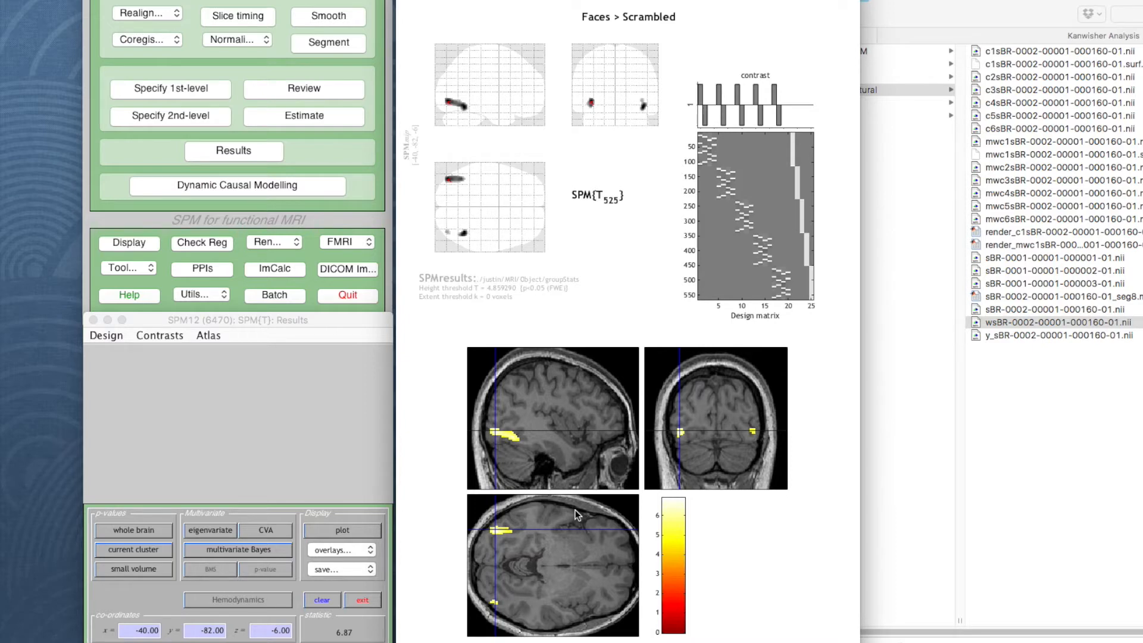
mouse_move(508, 441)
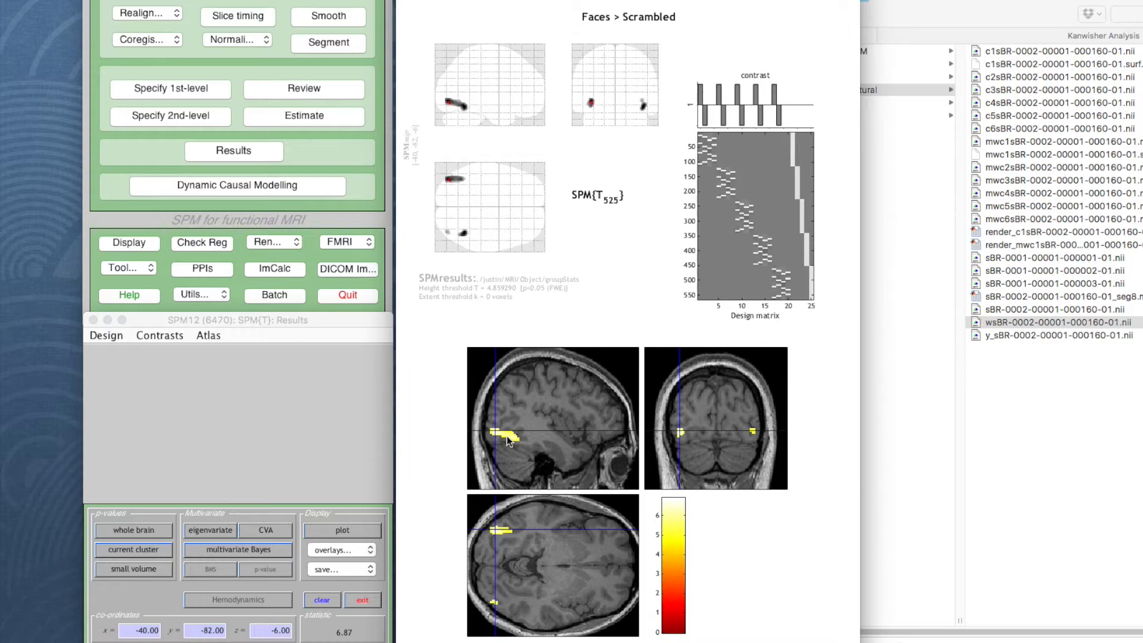
mouse_move(547, 435)
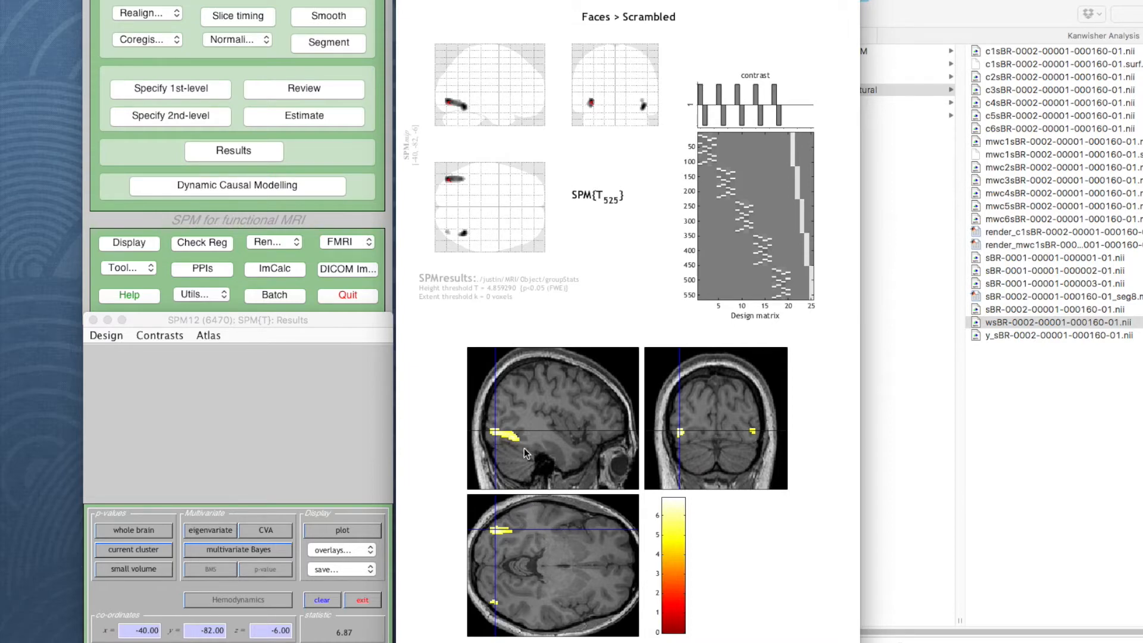
mouse_move(520, 422)
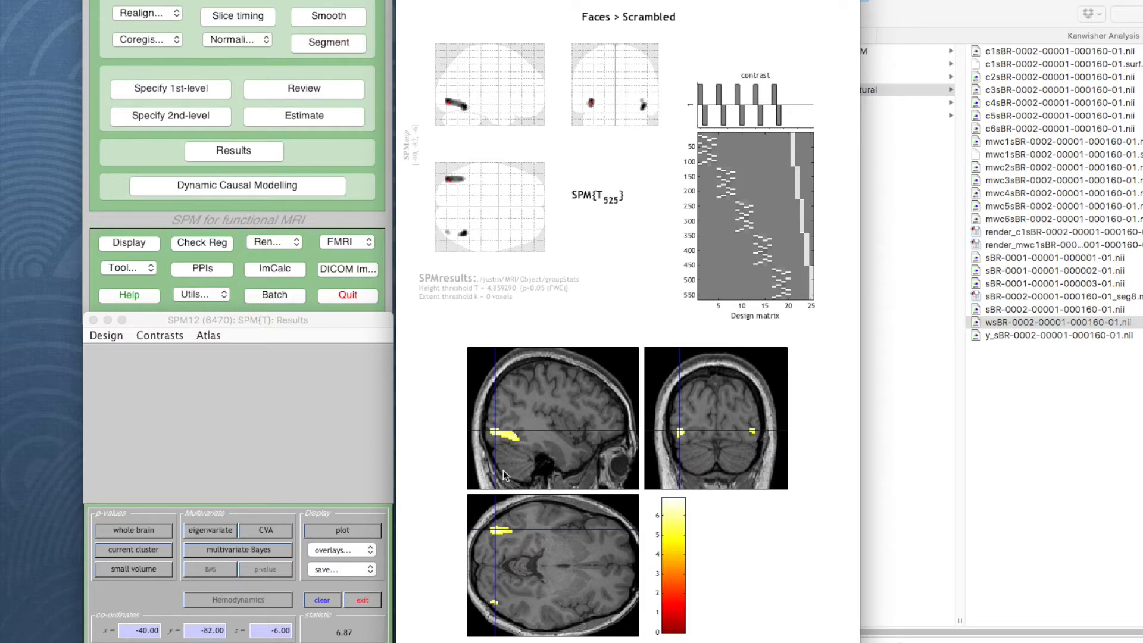
mouse_move(412, 498)
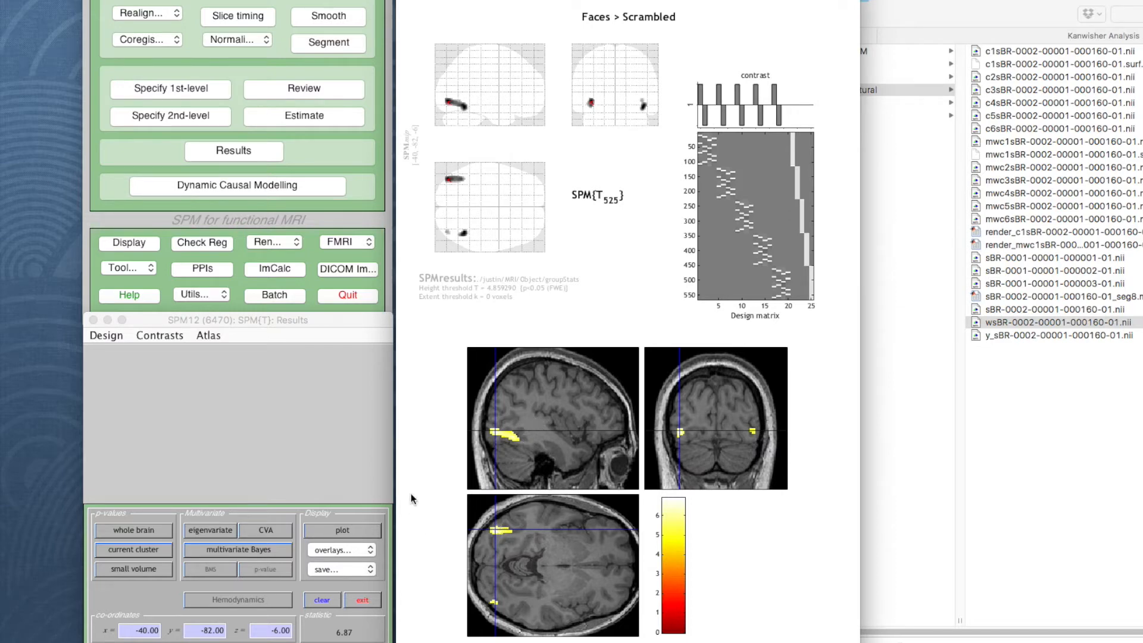
Step: Show Neuromorphometrics anatomical labels on the sections, reading left inferior occipital gyrus
right_click(552, 418)
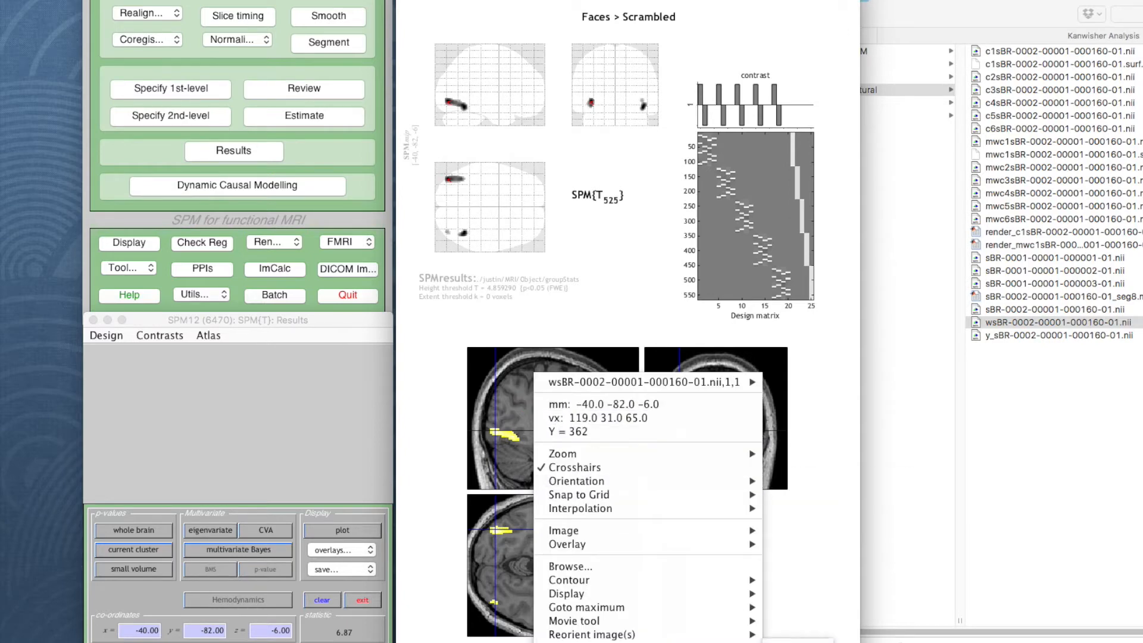
mouse_move(574, 621)
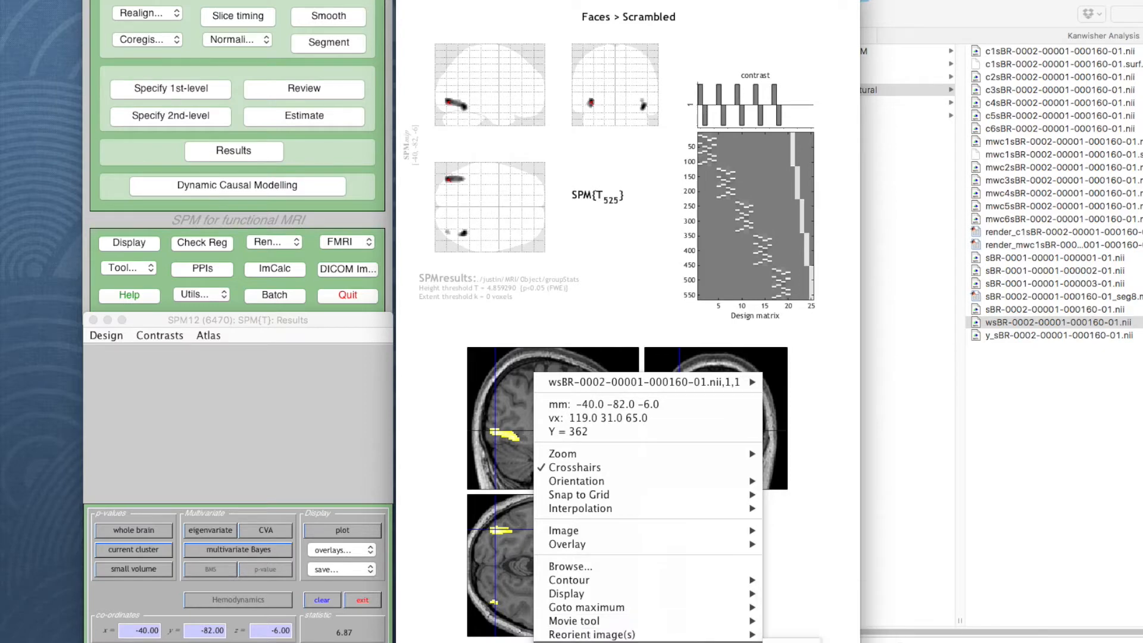
left_click(207, 335)
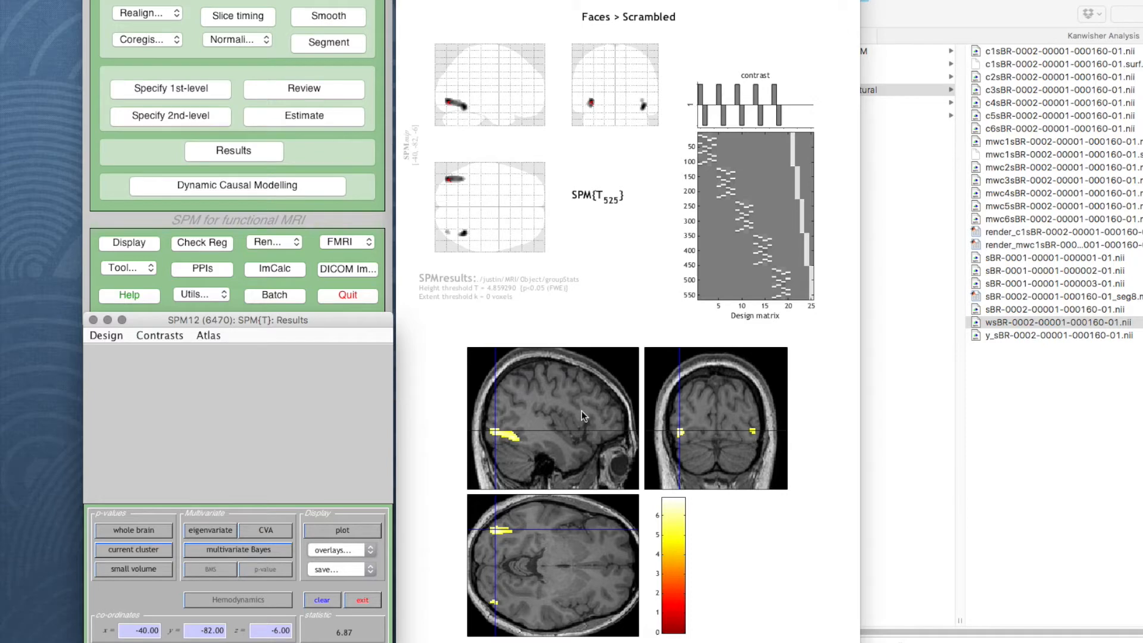
right_click(583, 416)
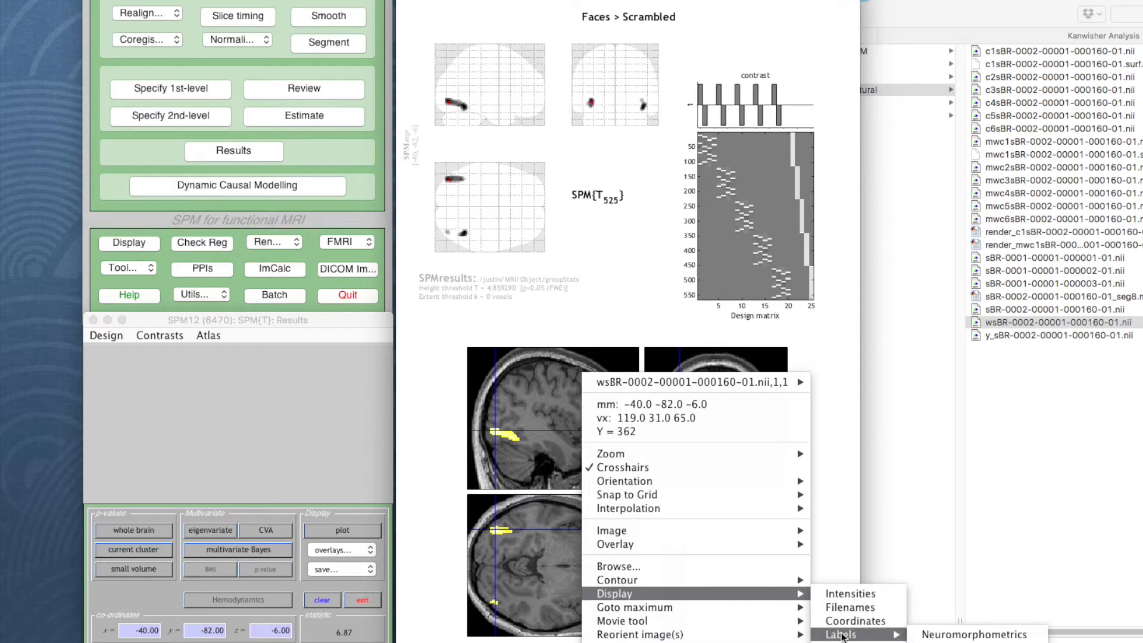
left_click(973, 634)
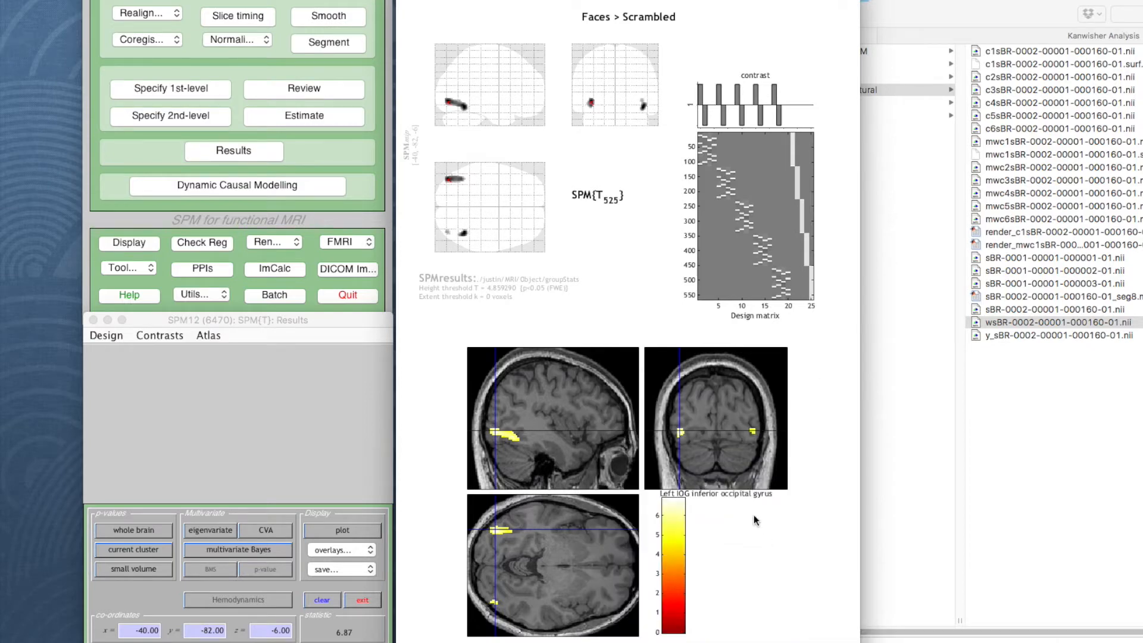
mouse_move(641, 508)
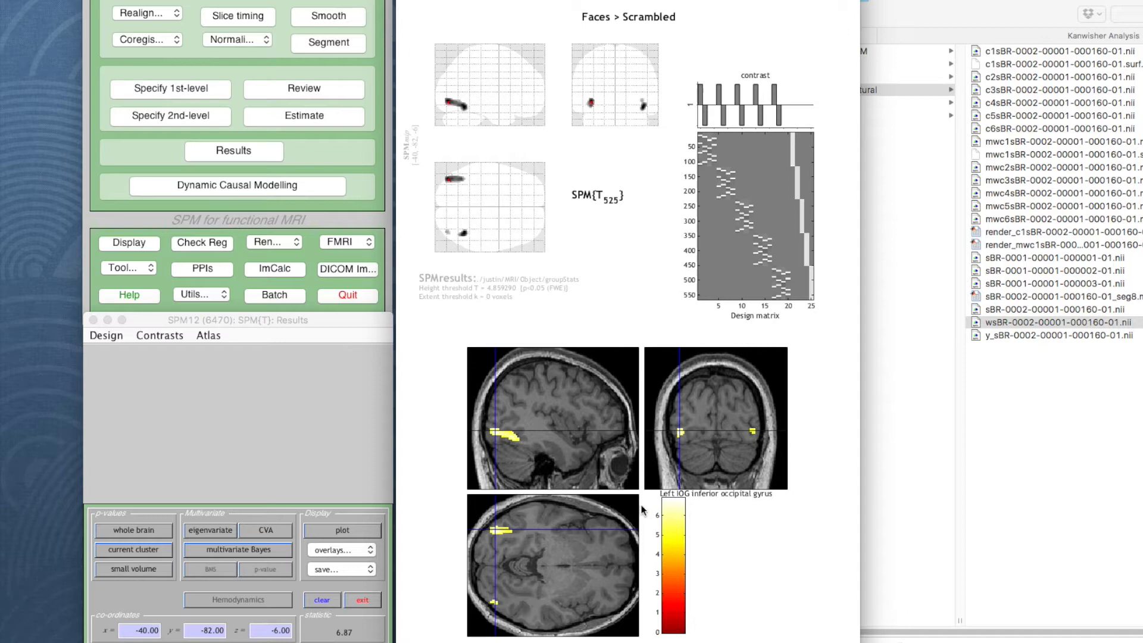
Step: Move the crosshair through right frontal and temporal regions to the posterior blob at 53, −53, −6
left_click(615, 538)
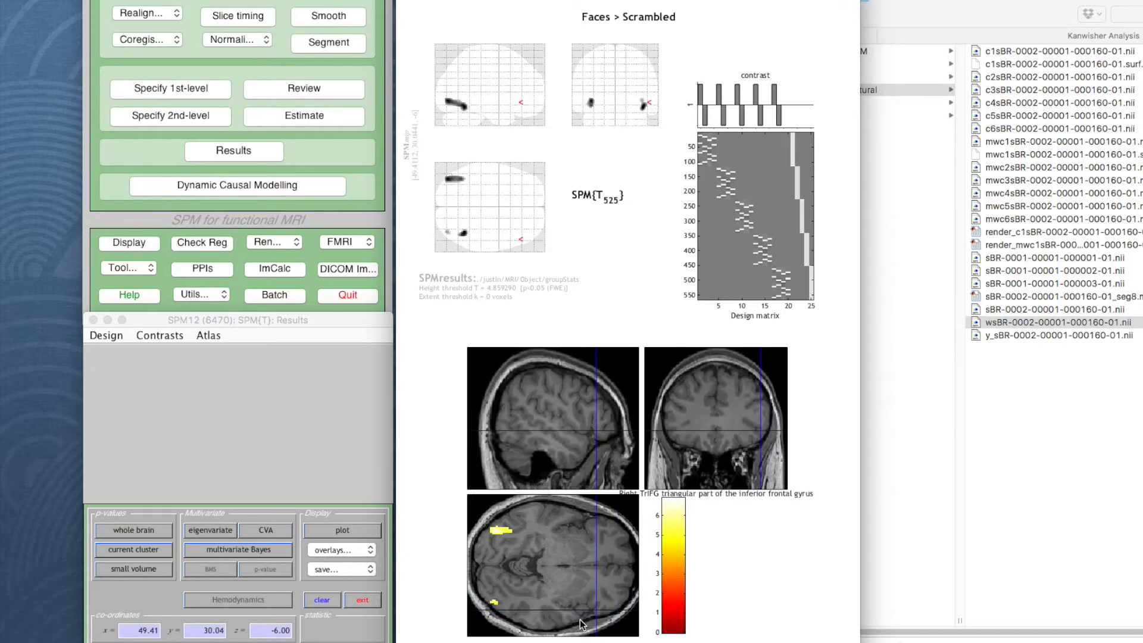
left_click(553, 627)
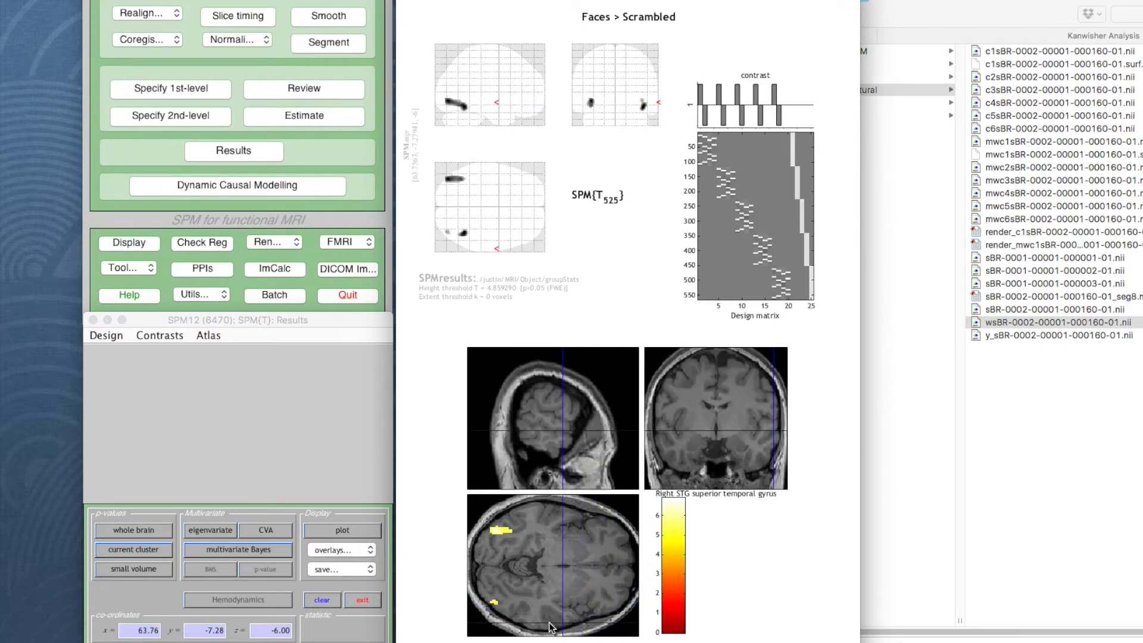
left_click(550, 627)
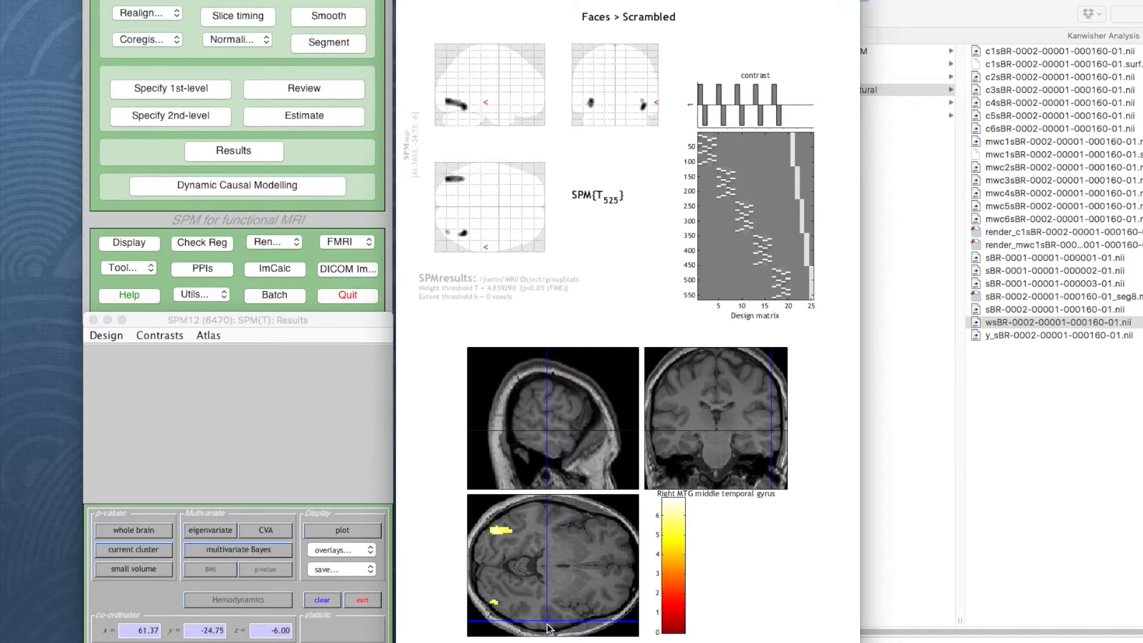
left_click(550, 628)
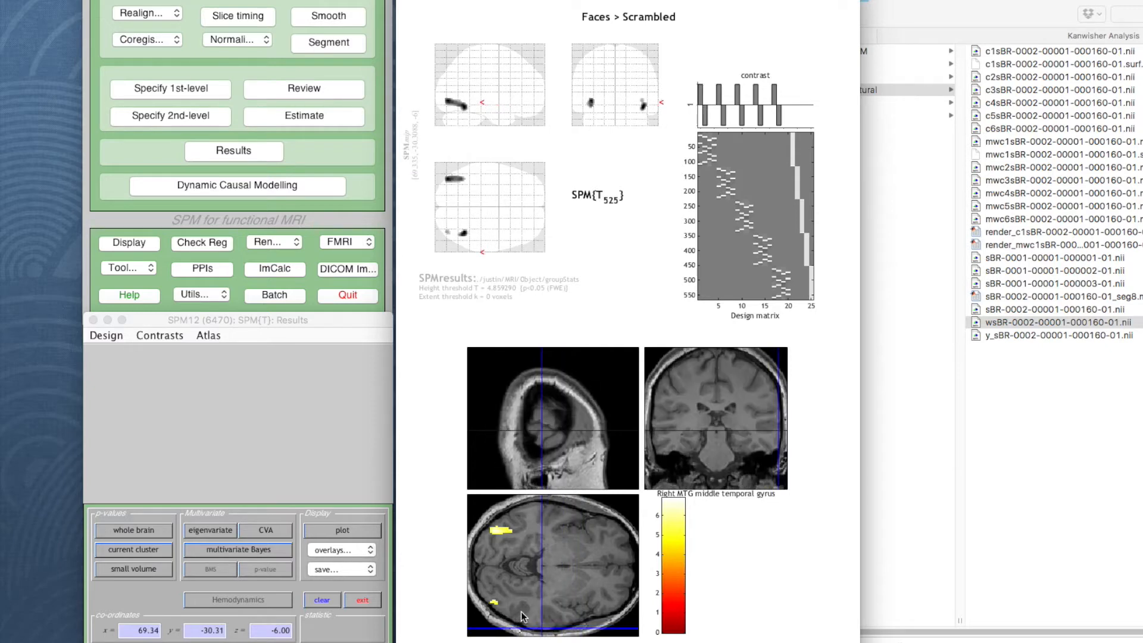
left_click(518, 609)
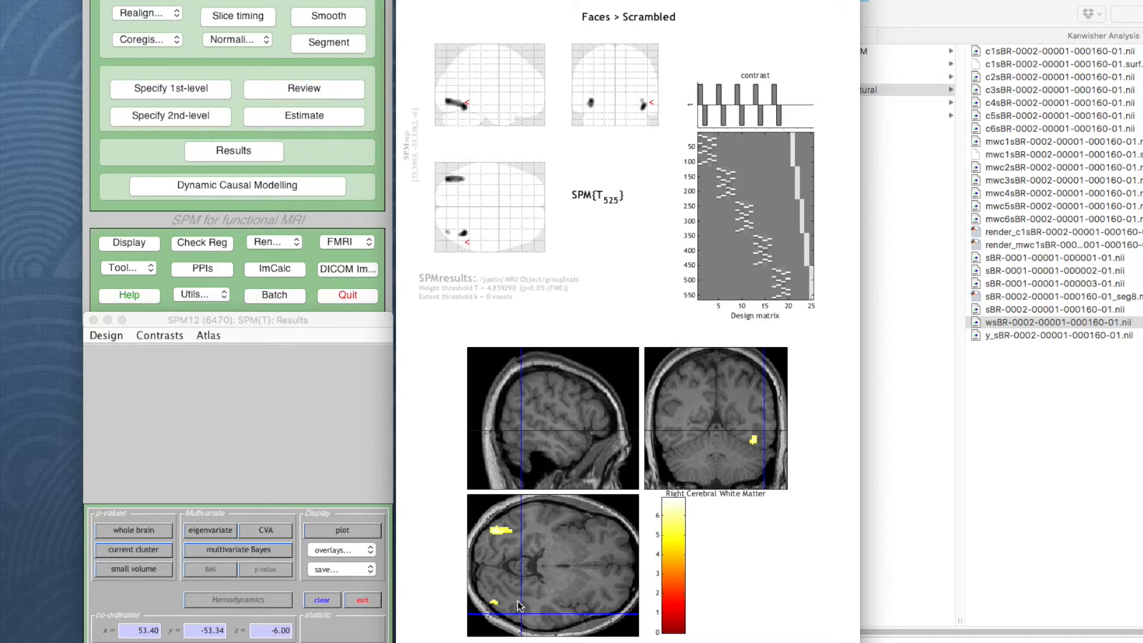
mouse_move(581, 487)
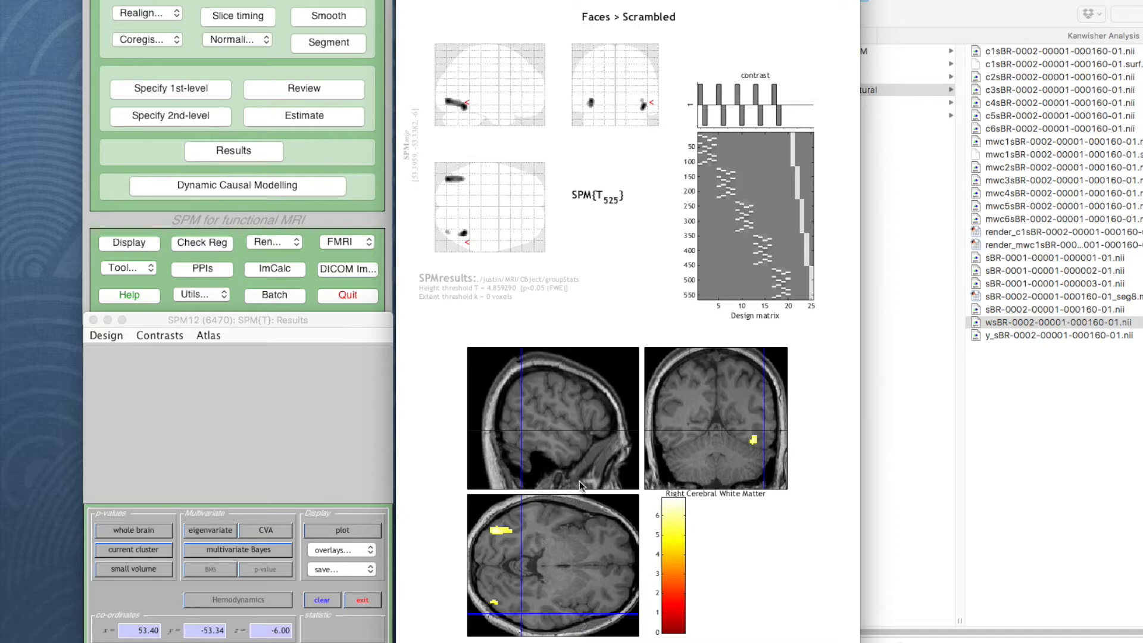
mouse_move(367, 316)
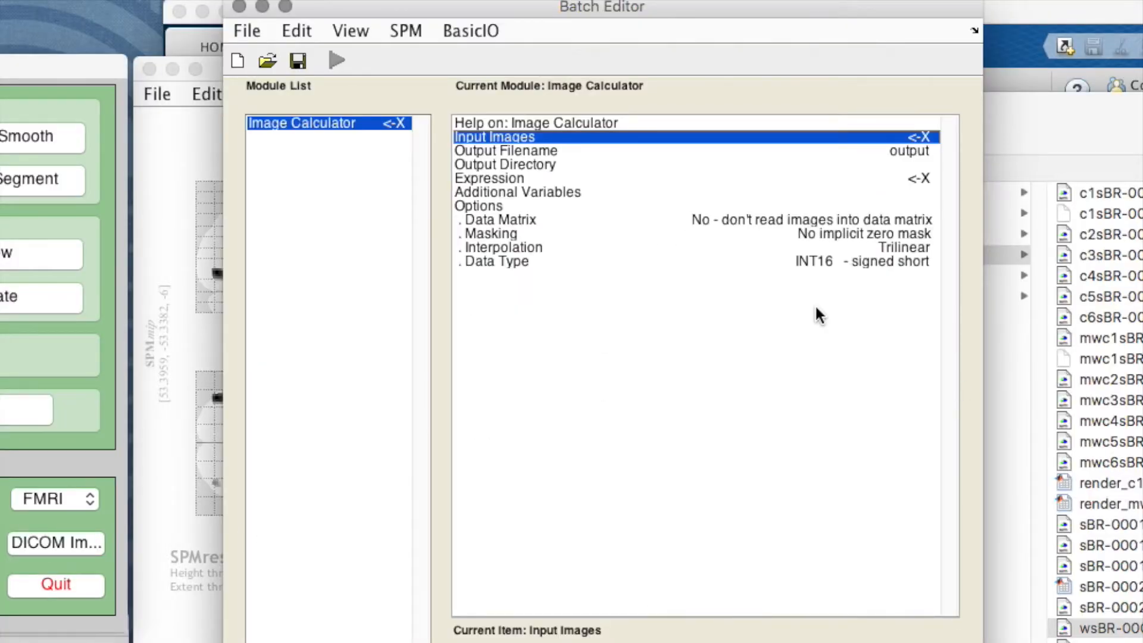
mouse_move(837, 323)
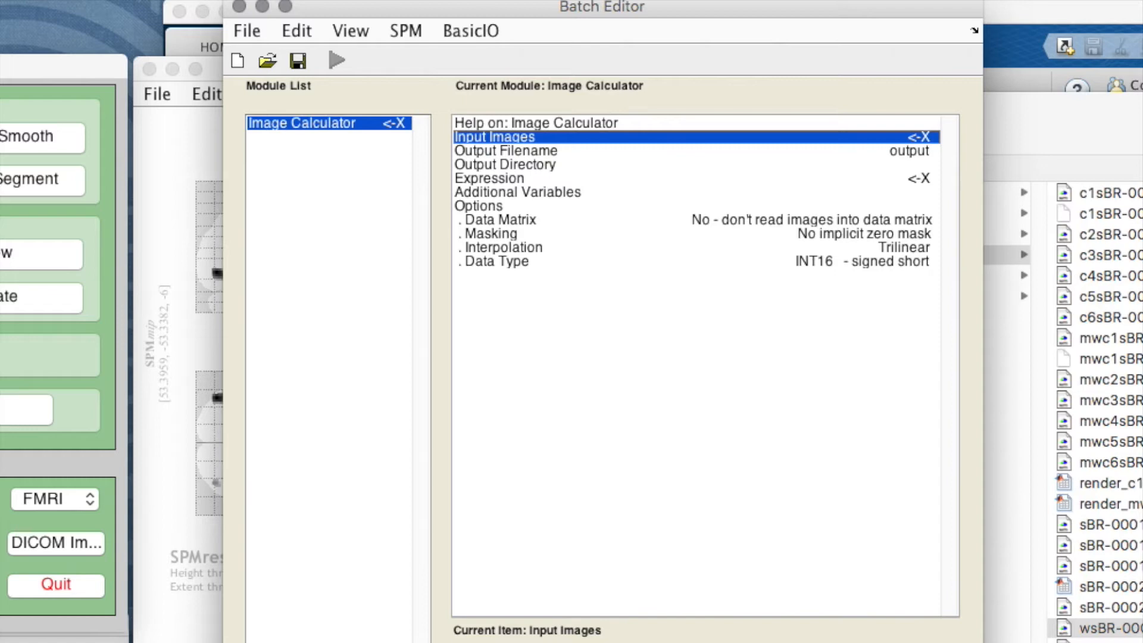
mouse_move(525, 136)
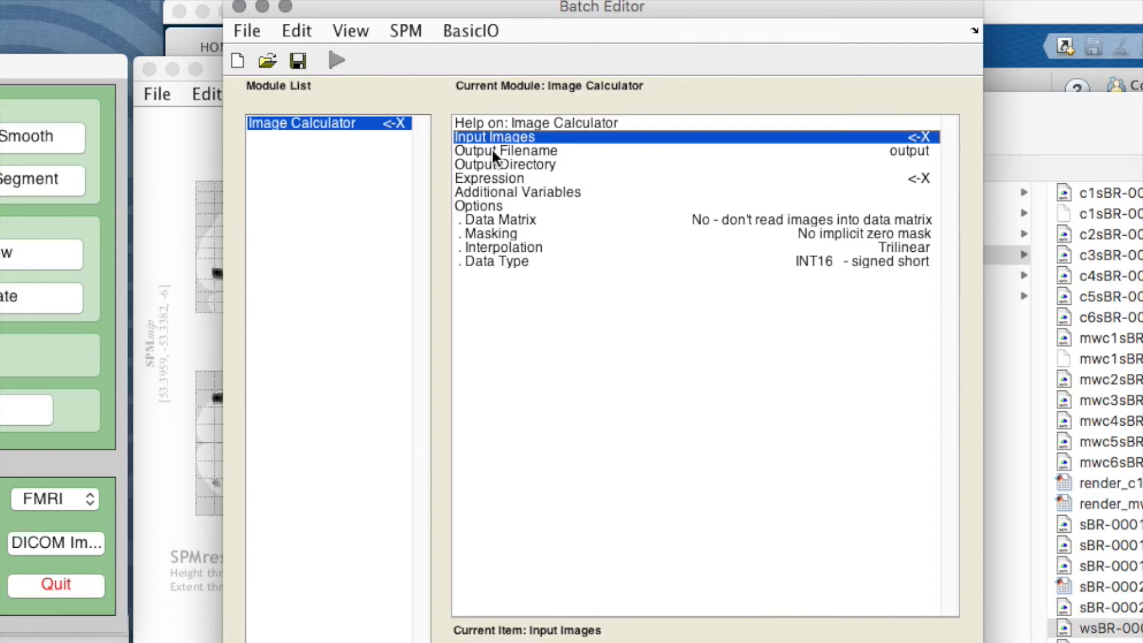
mouse_move(528, 149)
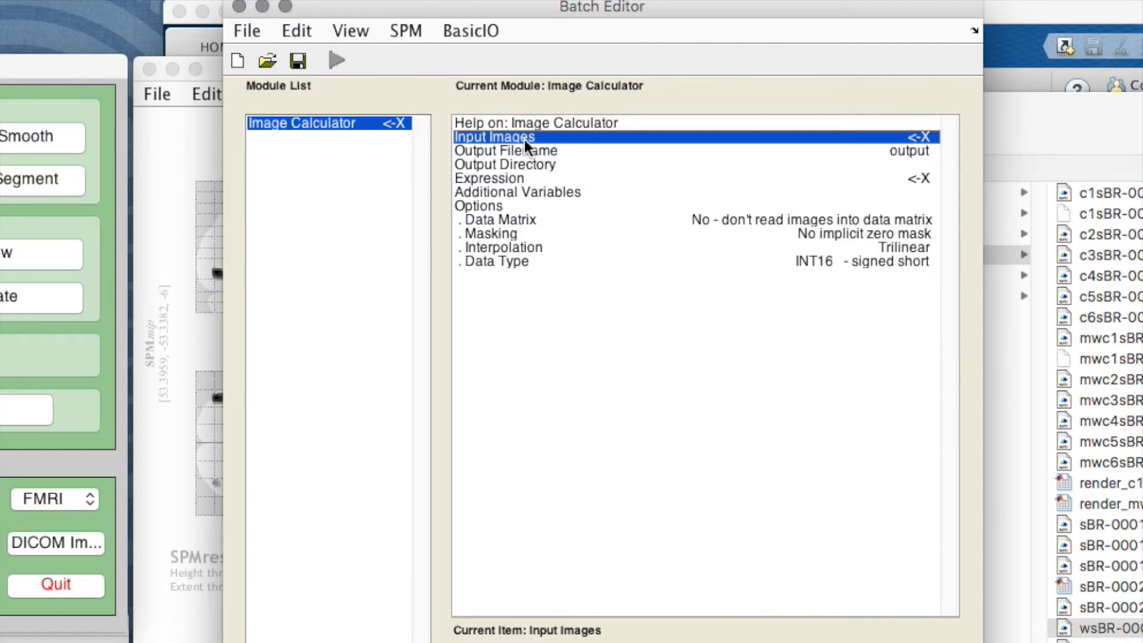
mouse_move(523, 164)
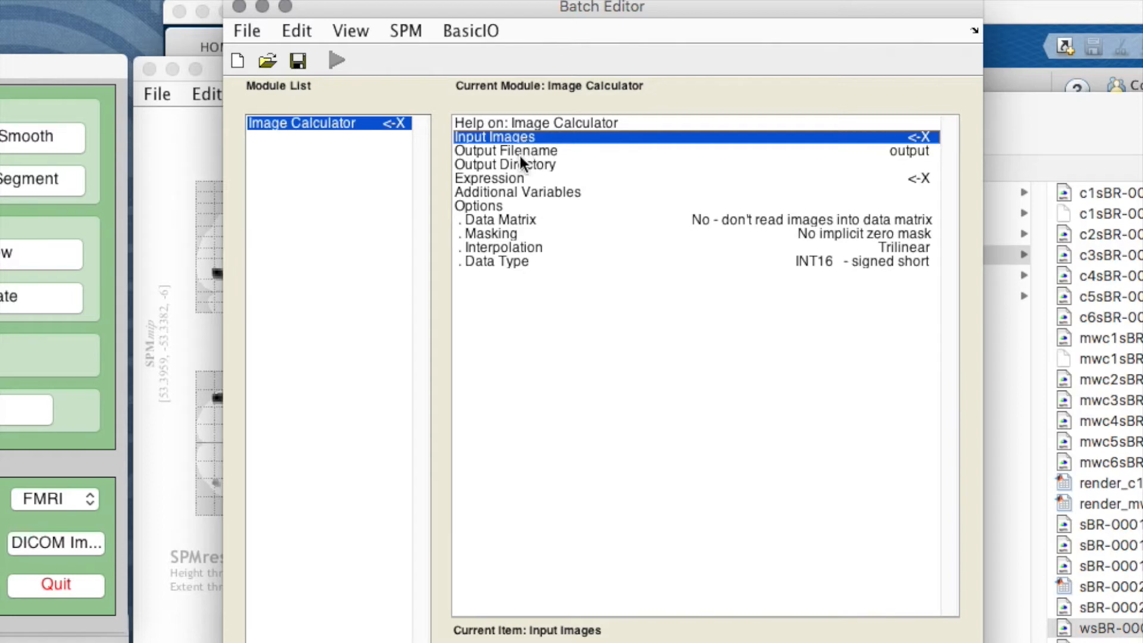
mouse_move(508, 187)
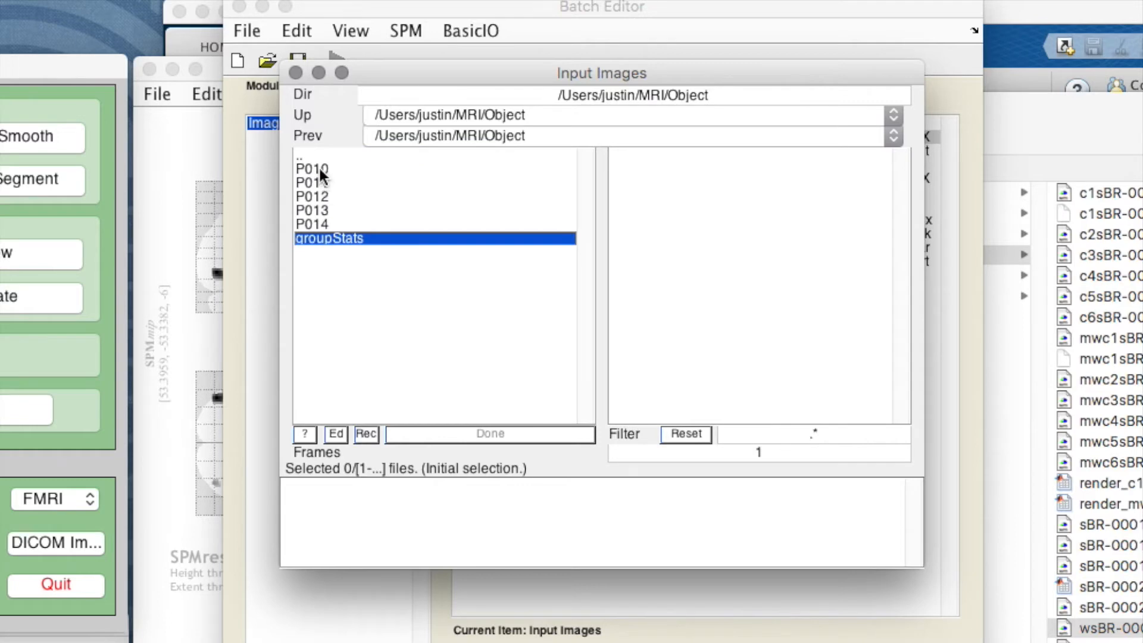
Step: Pick the wsBR structural file in each participant folder from P010 through P014
double_click(311, 169)
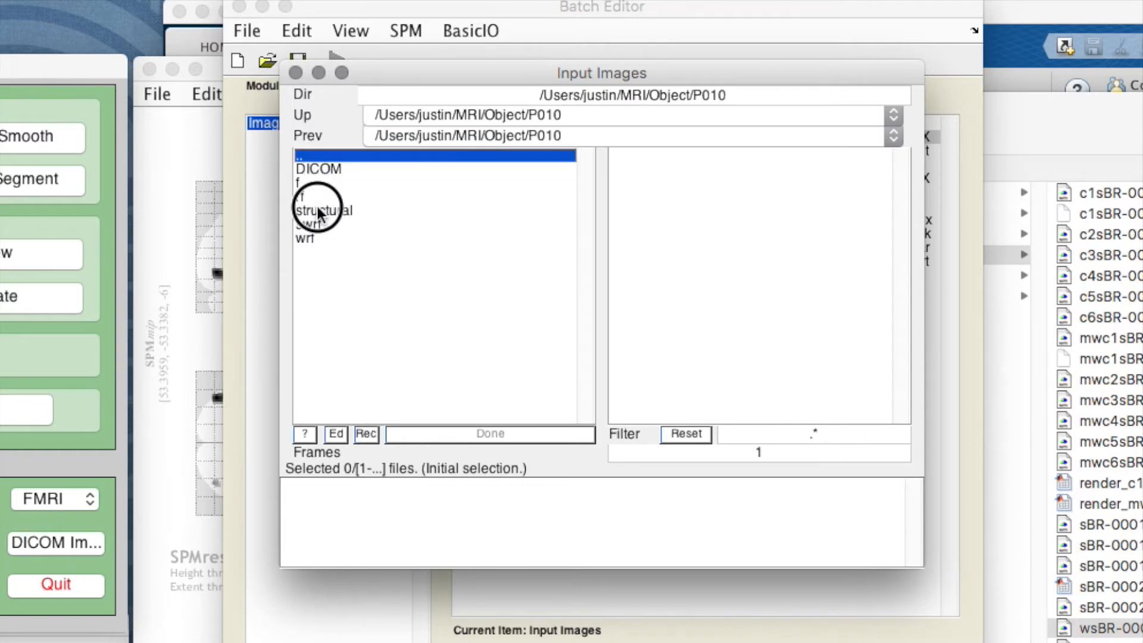
double_click(321, 209)
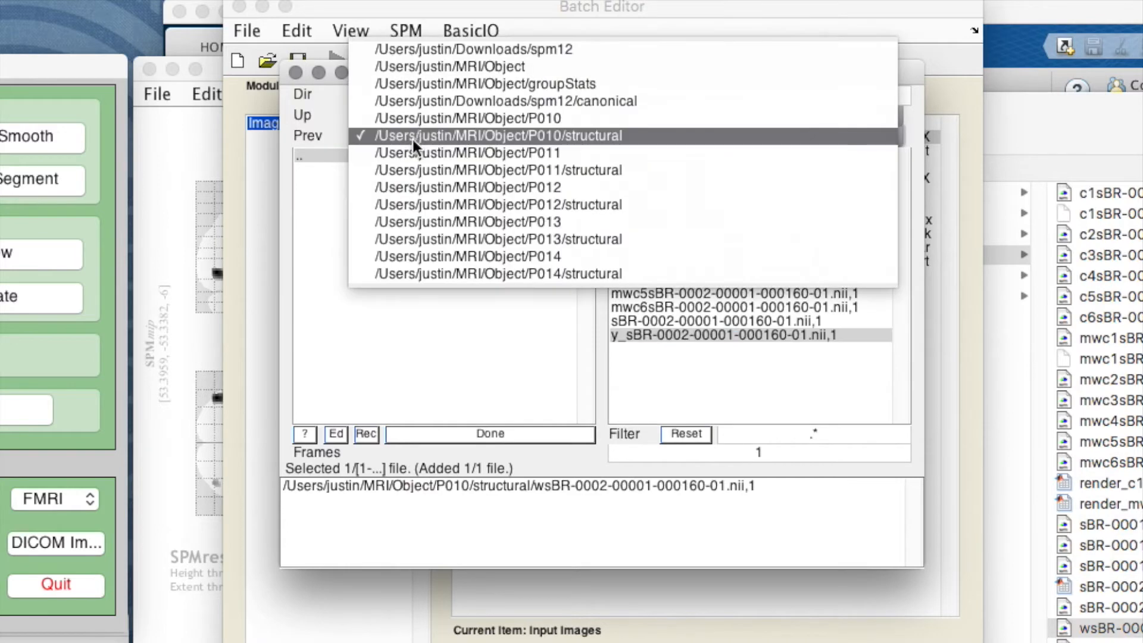
left_click(497, 170)
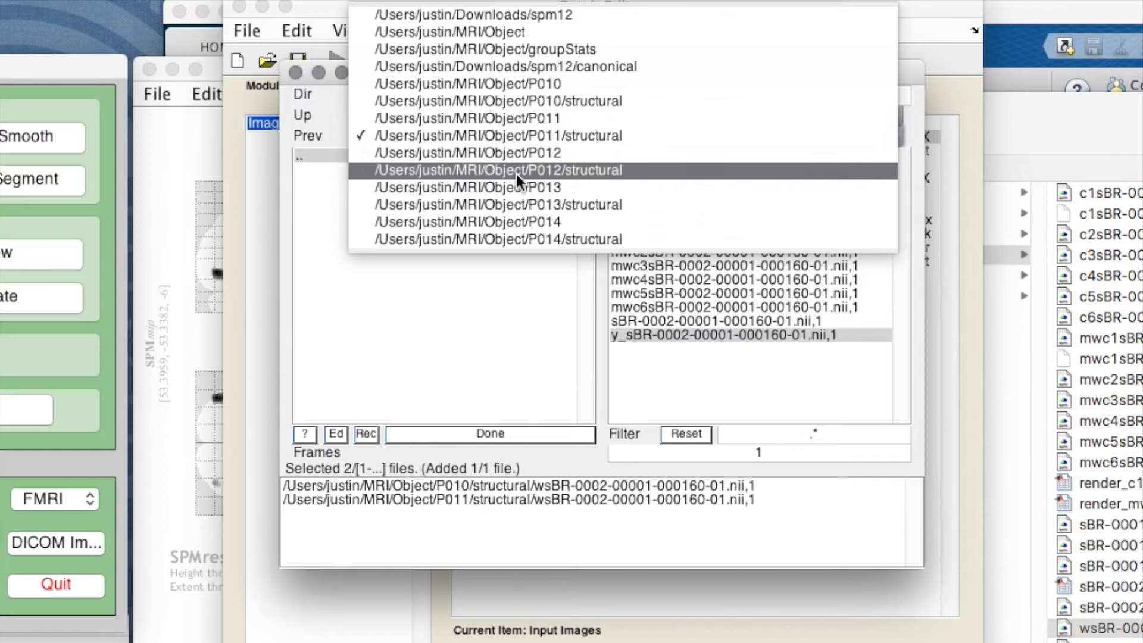
left_click(497, 170)
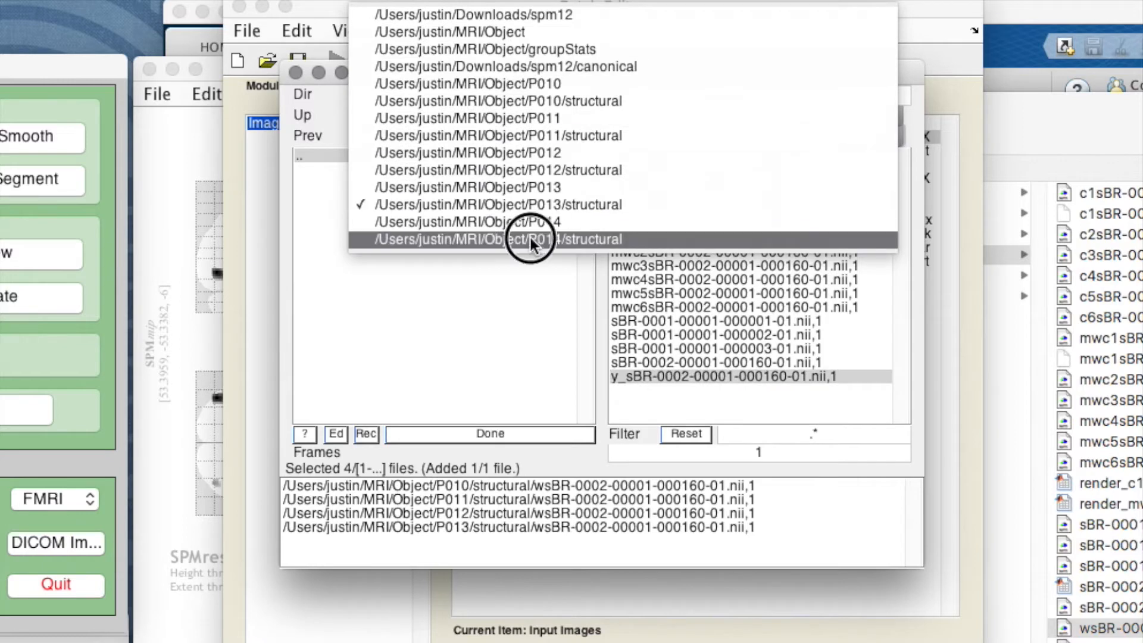
left_click(498, 239)
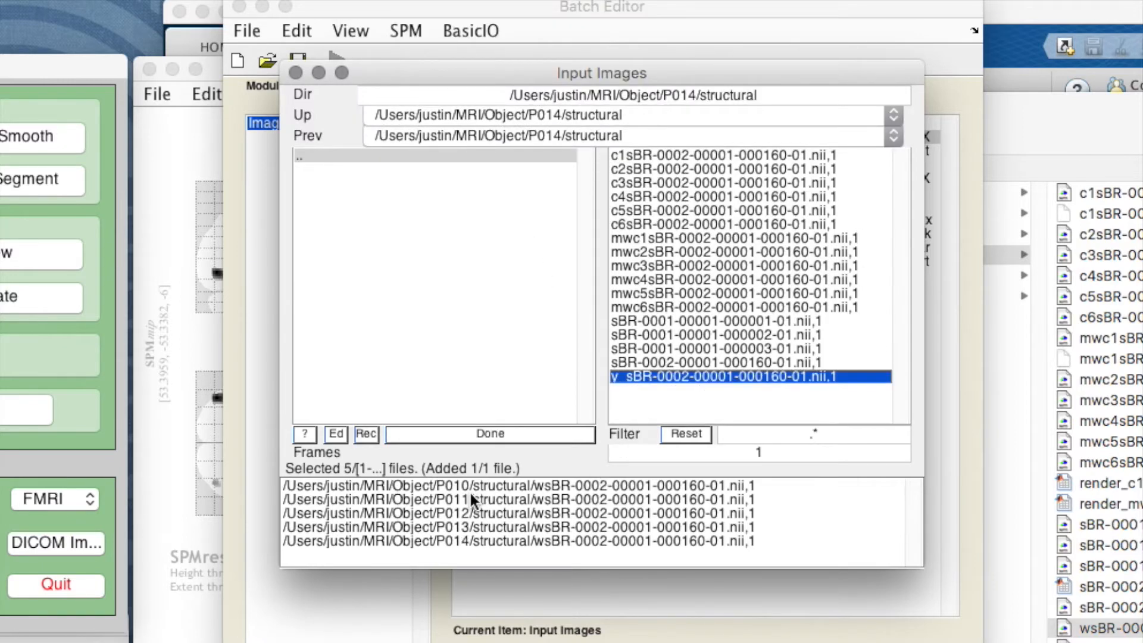
mouse_move(700, 502)
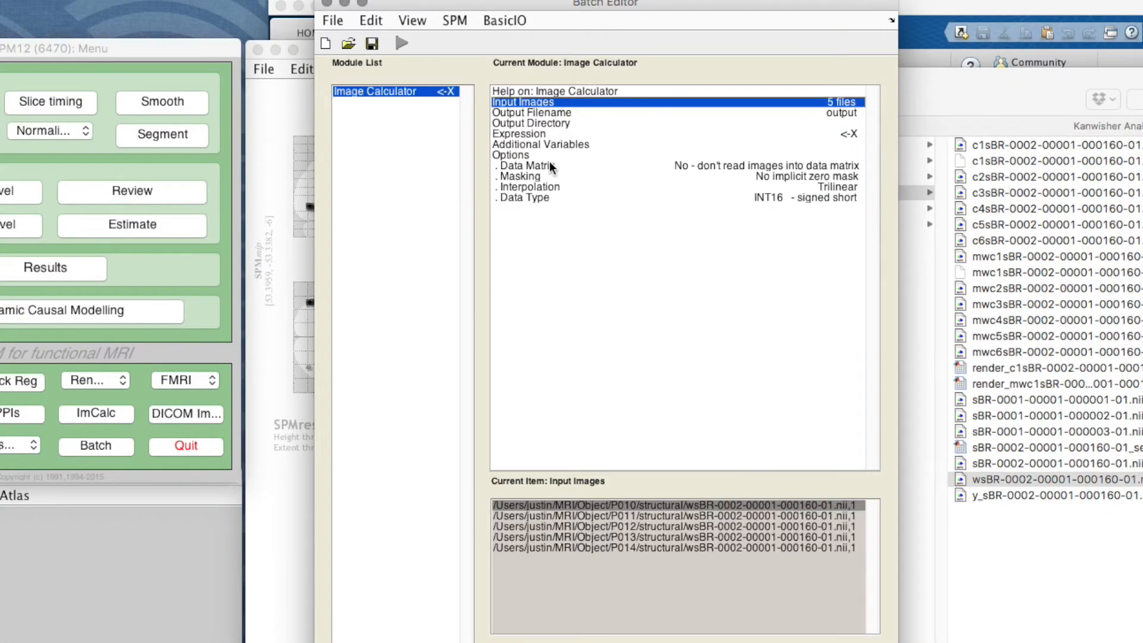
Step: Replace the default output filename with P010-014_mean_structural and confirm it
left_click(531, 112)
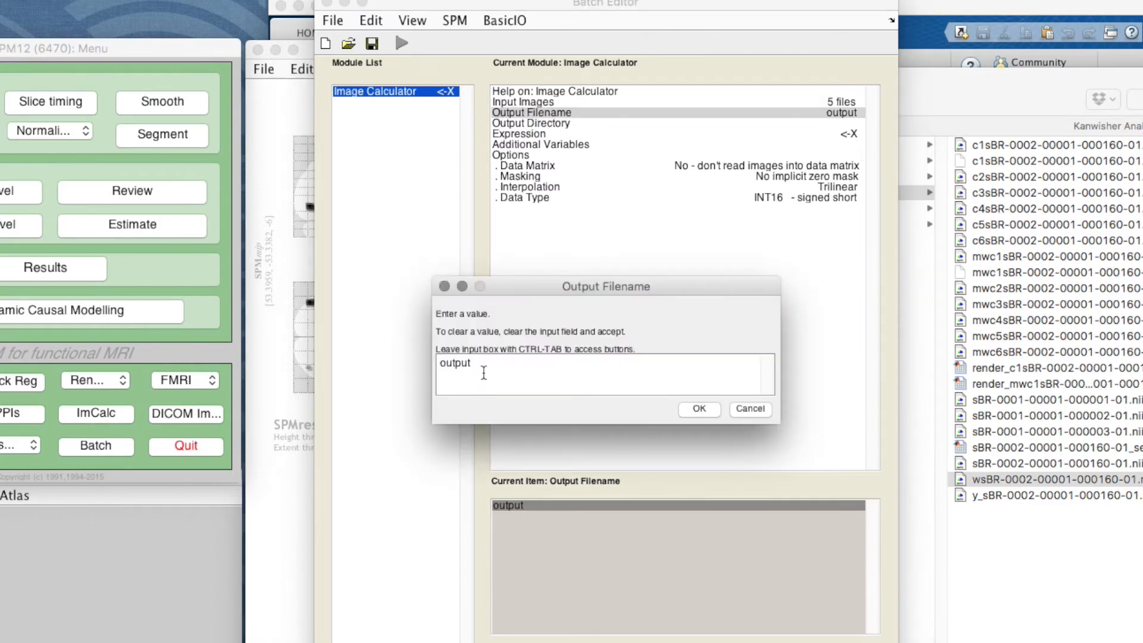
double_click(454, 363)
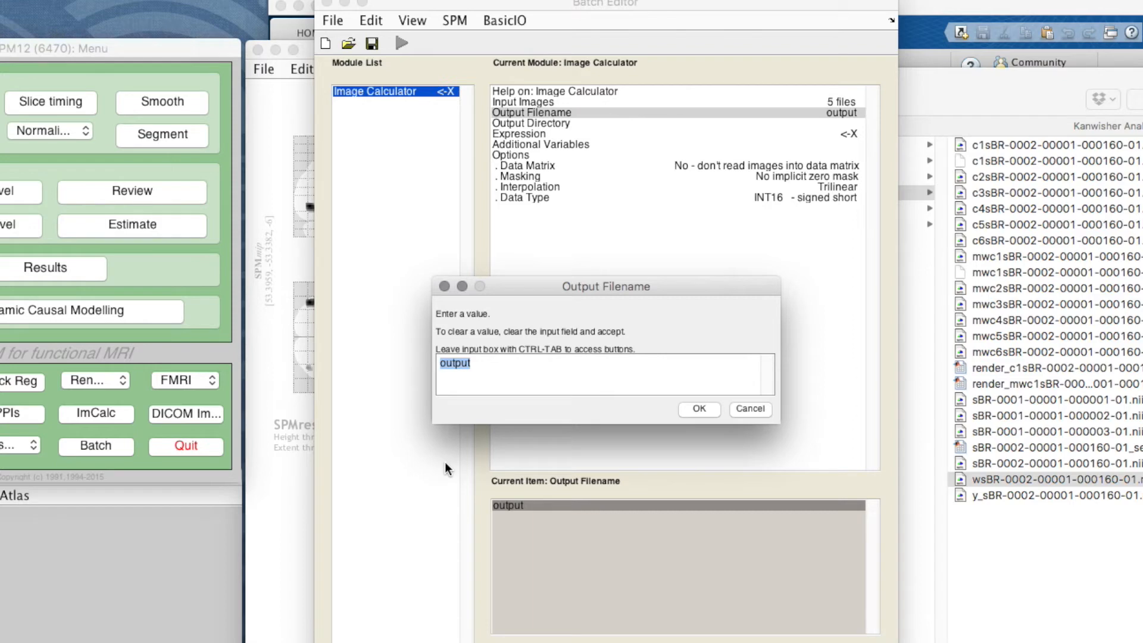
type("P")
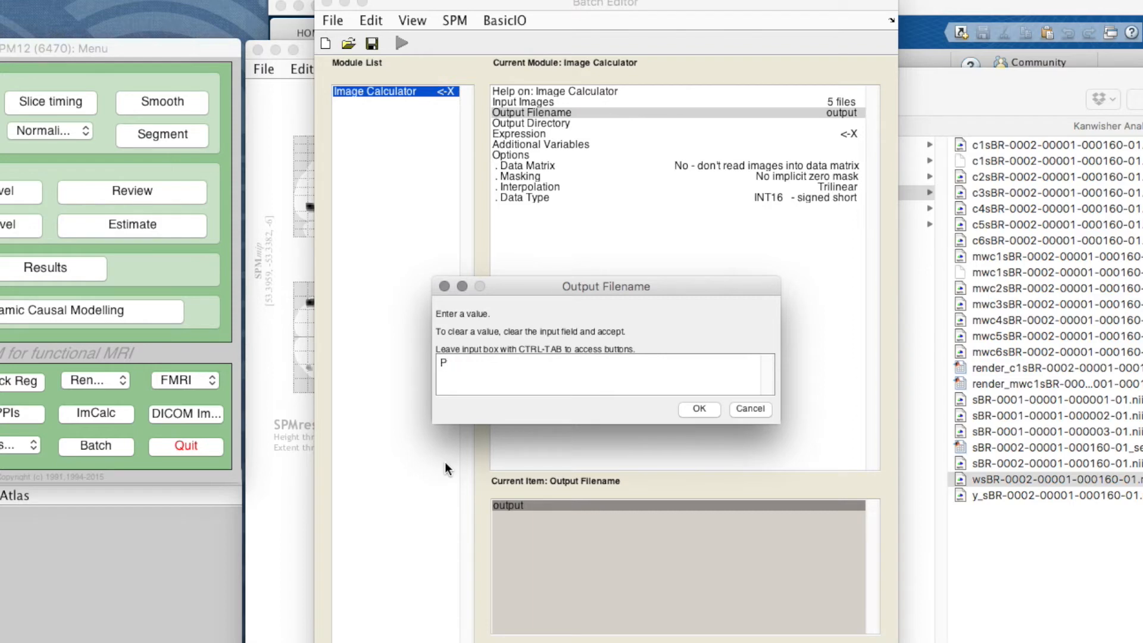
type("010-014_me")
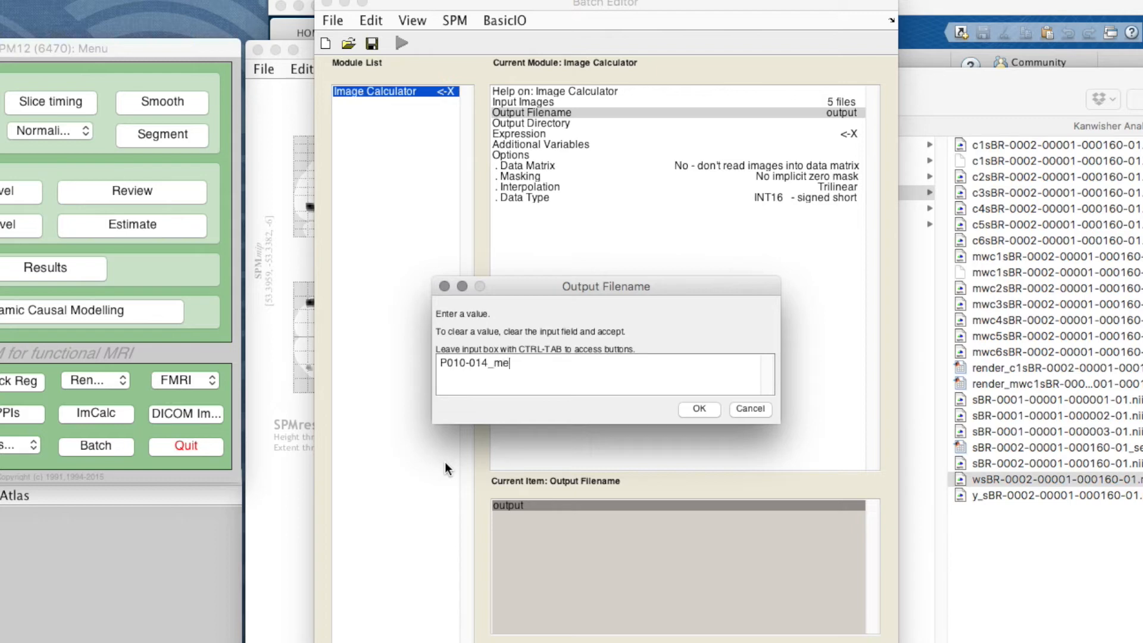
type("an_structural")
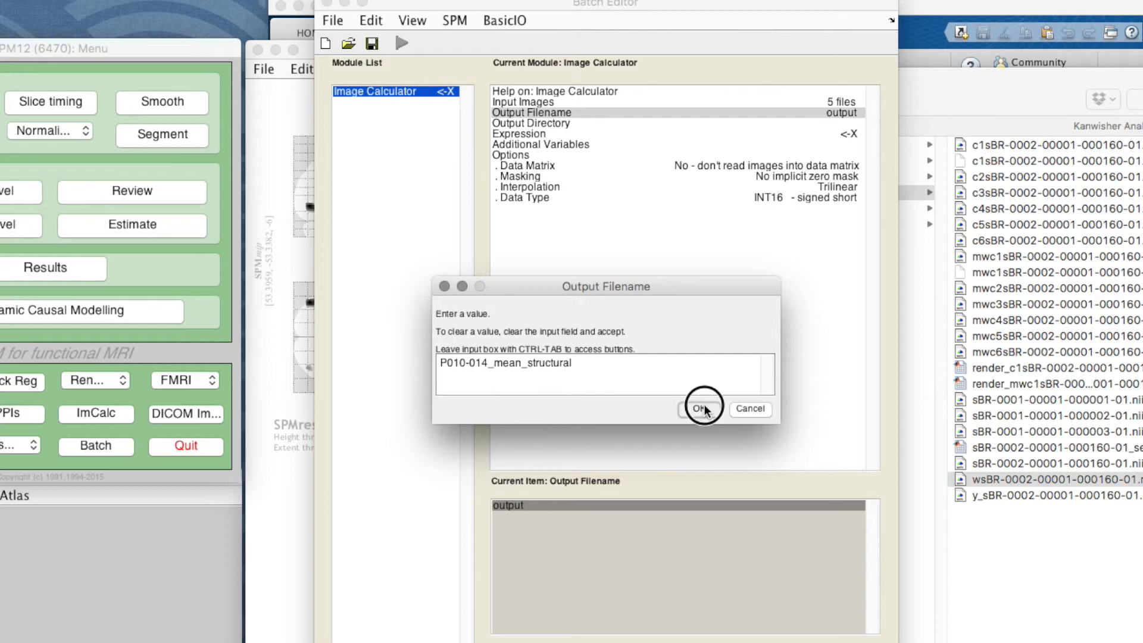
left_click(702, 409)
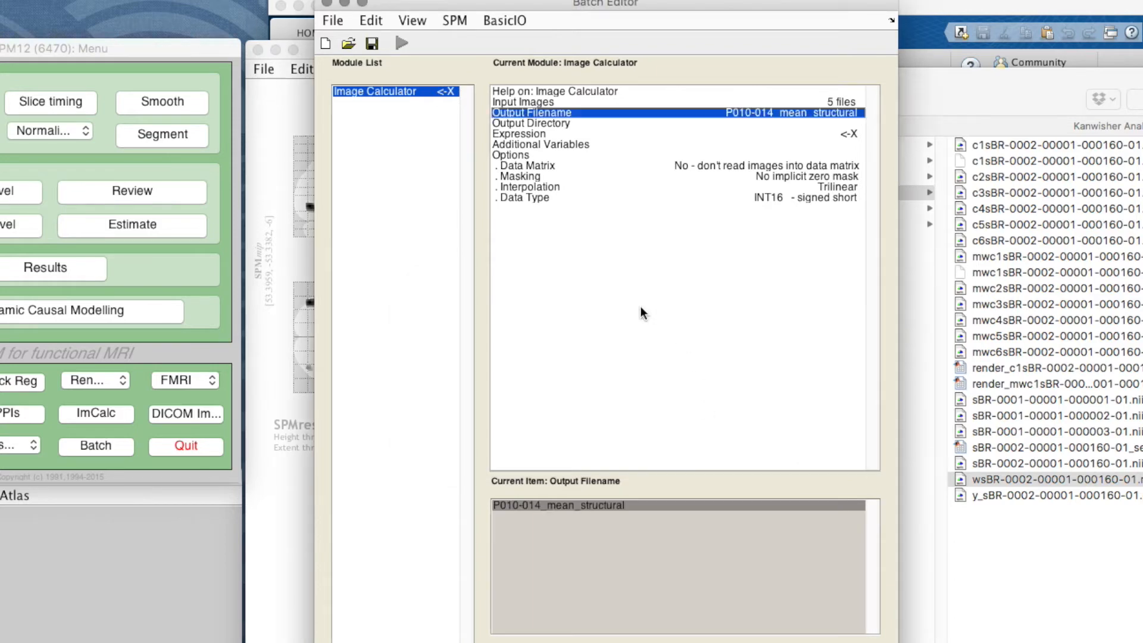
left_click(530, 123)
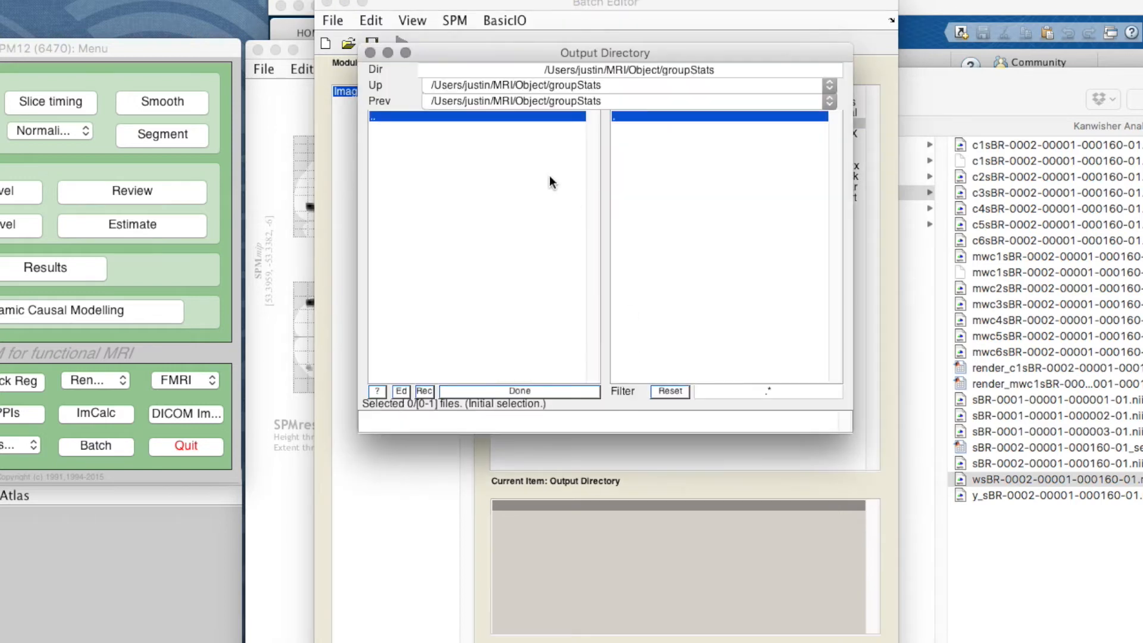
mouse_move(648, 130)
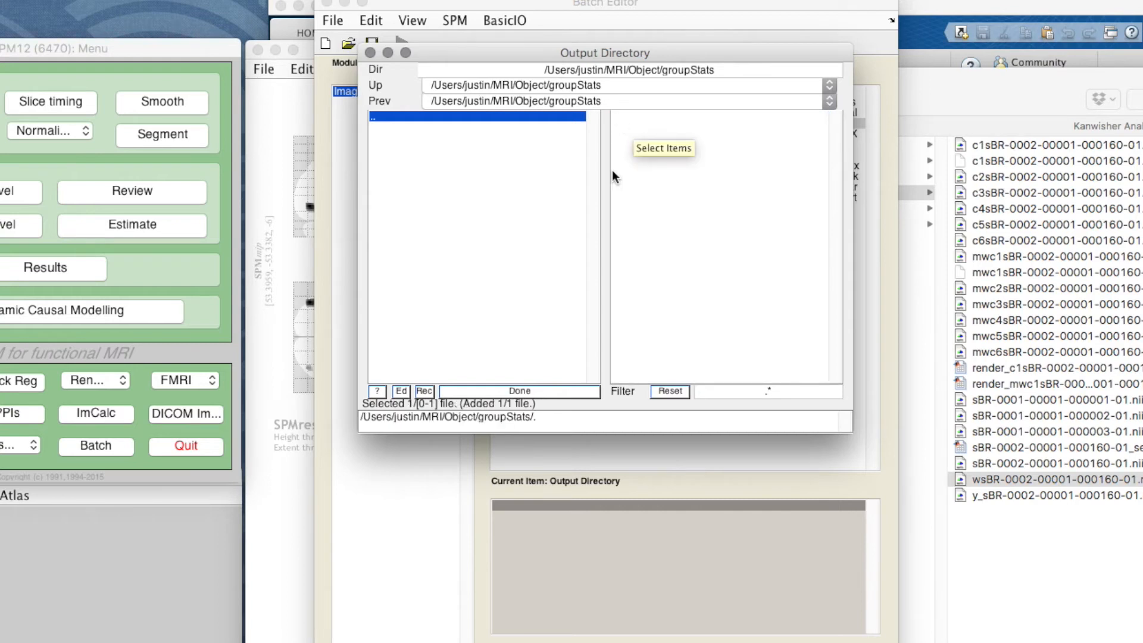
Step: Accept groupStats as the Image Calculator output directory
left_click(519, 390)
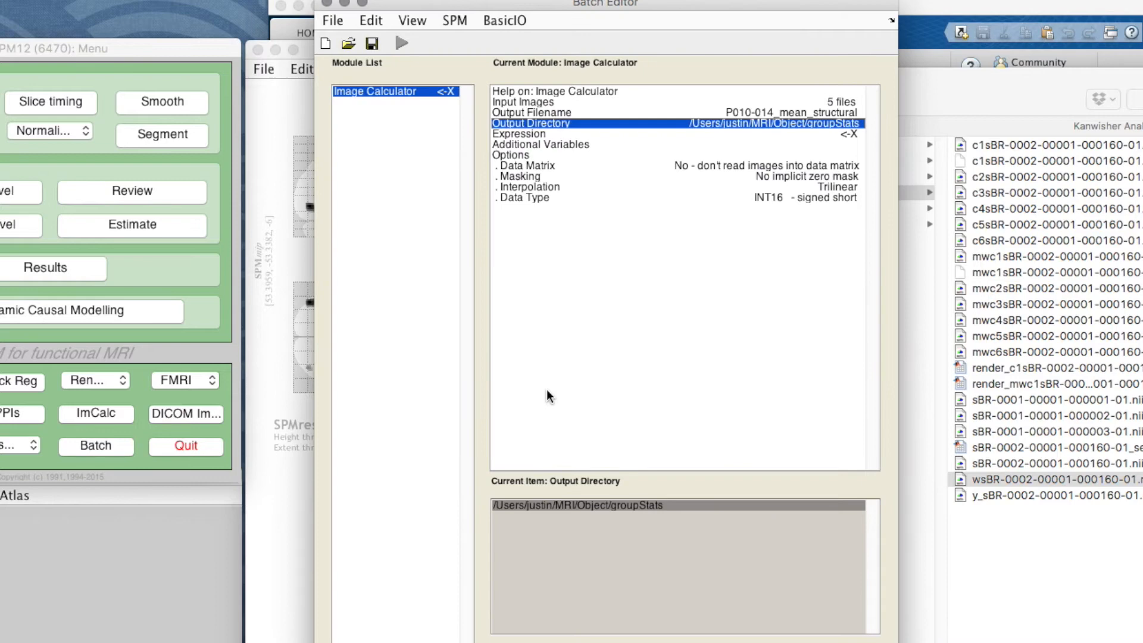
left_click(519, 134)
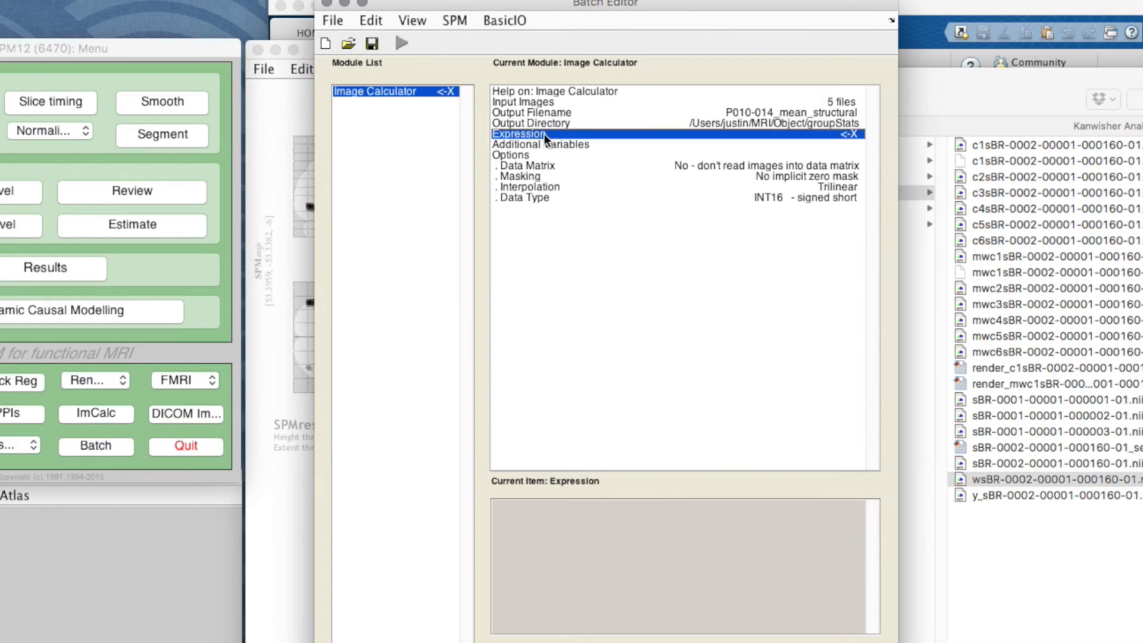
mouse_move(594, 232)
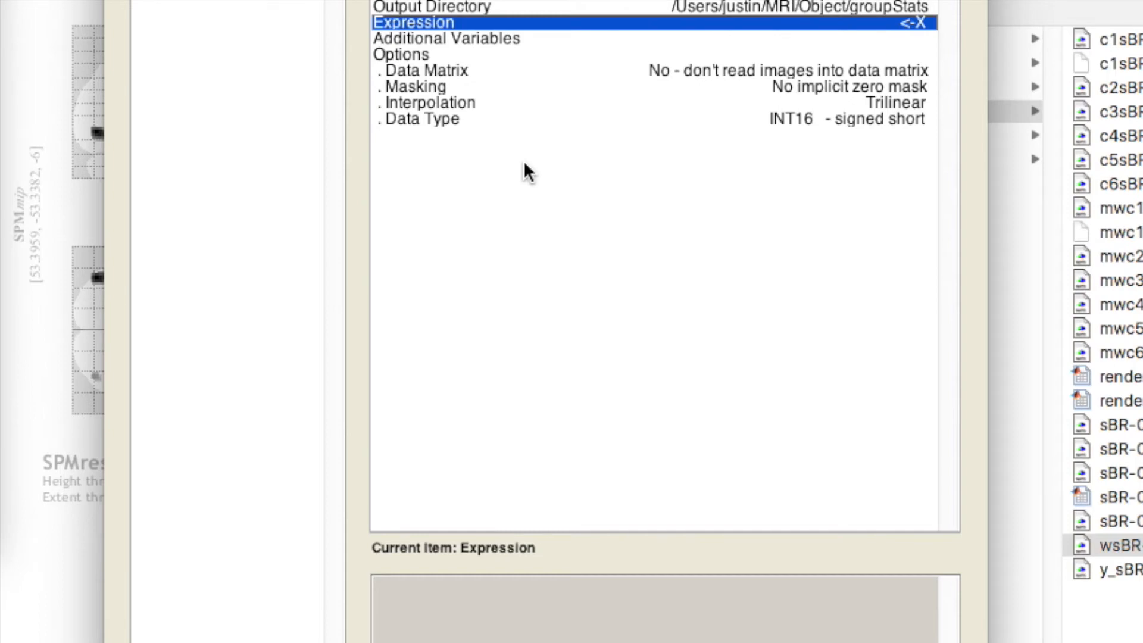
mouse_move(606, 452)
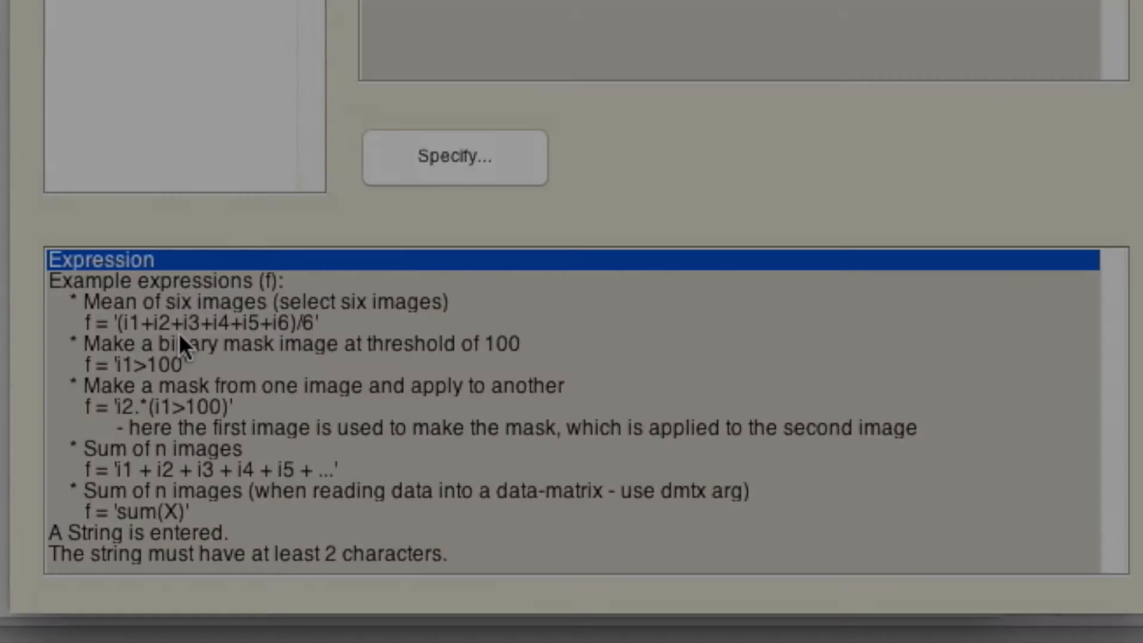
Step: Bring up the entry box for the Image Calculator expression
left_click(453, 156)
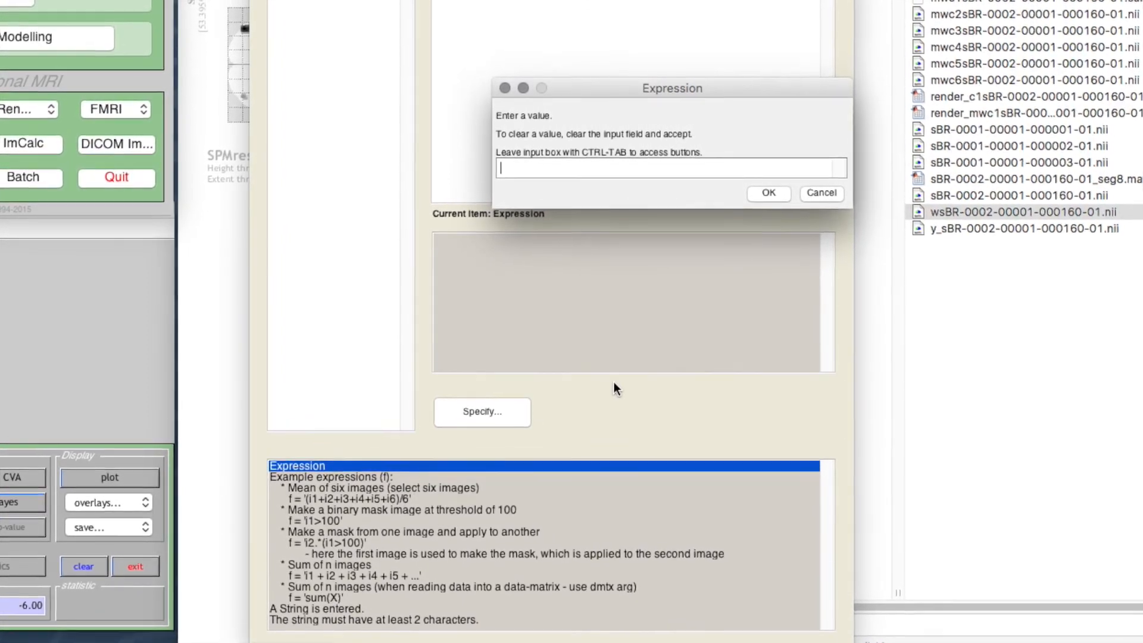
Step: Enter the averaging expression (i1+i2+i3+i4+i5)/5 and confirm it
type("(")
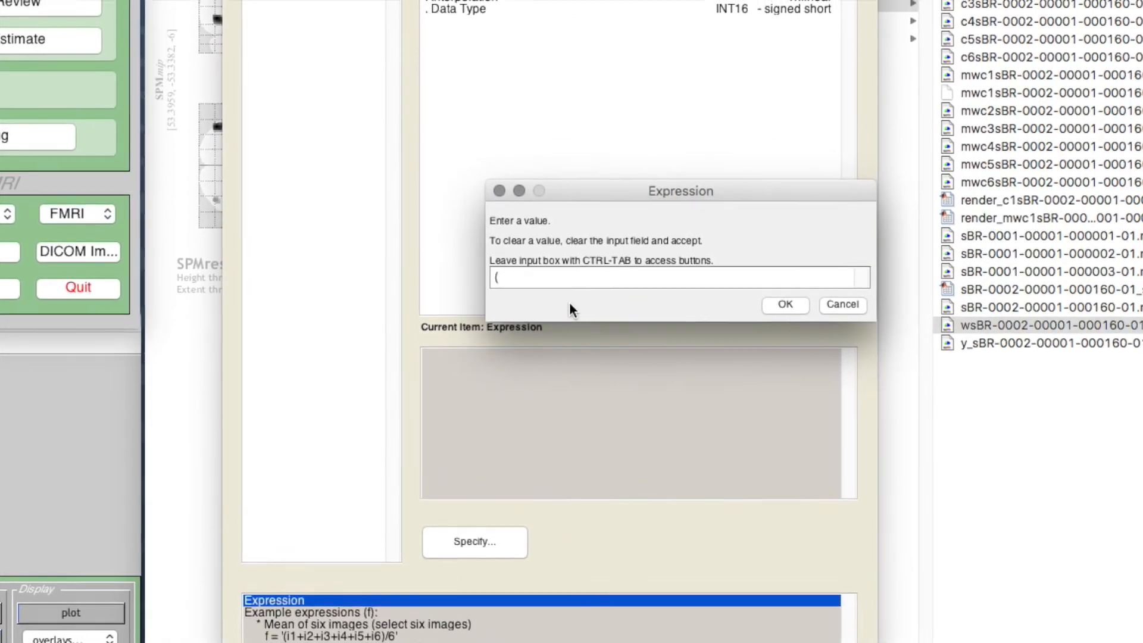
type("i1+i")
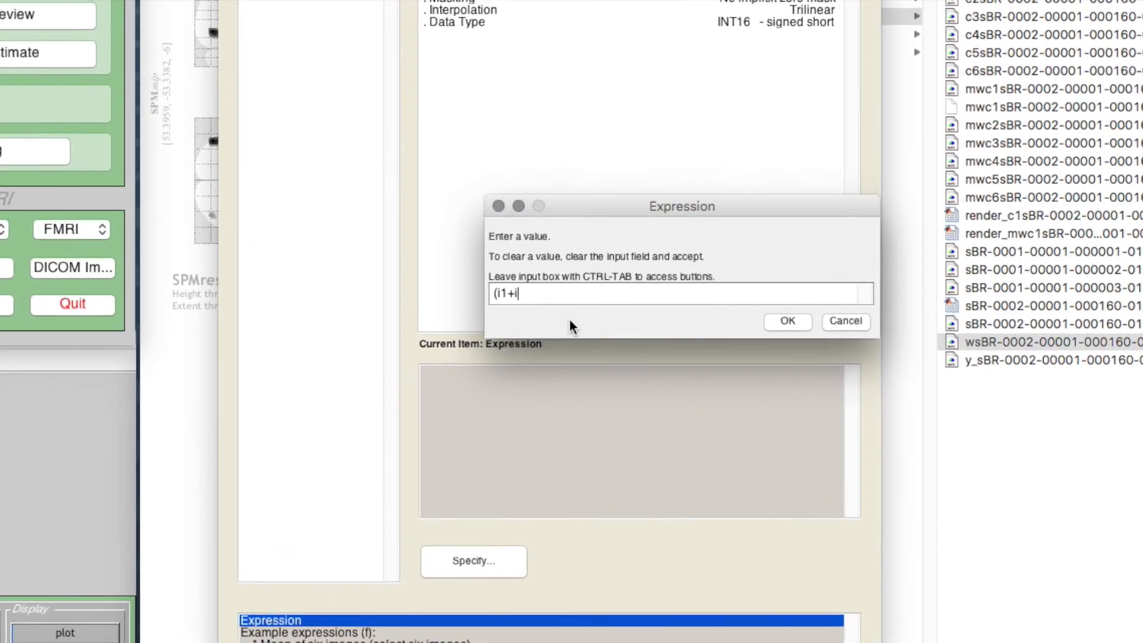
type("2+i3")
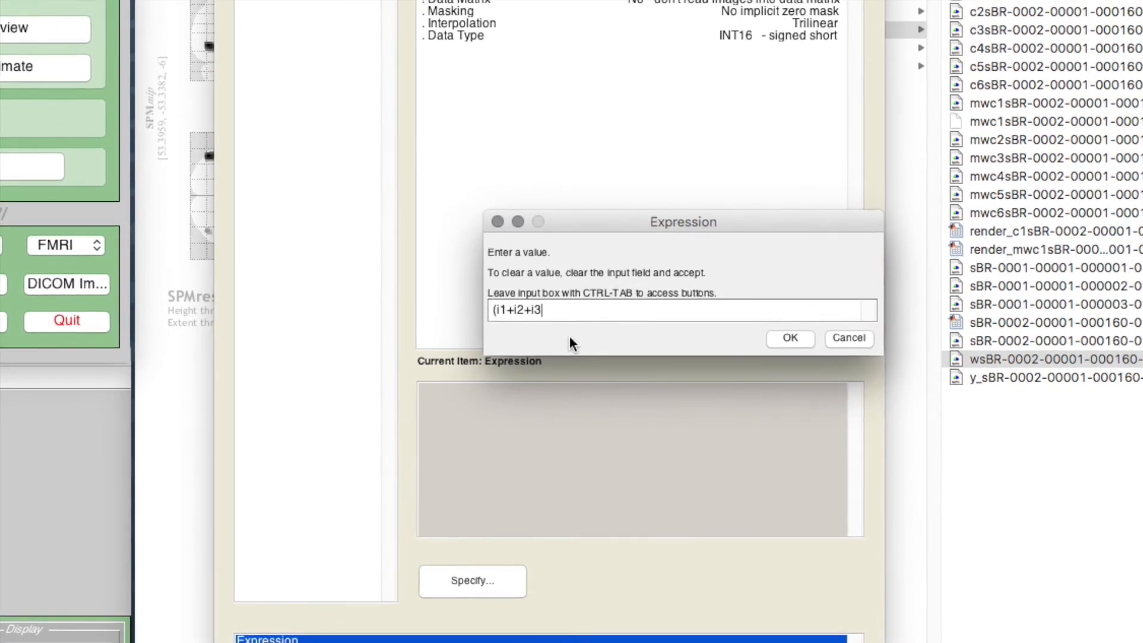
type("+")
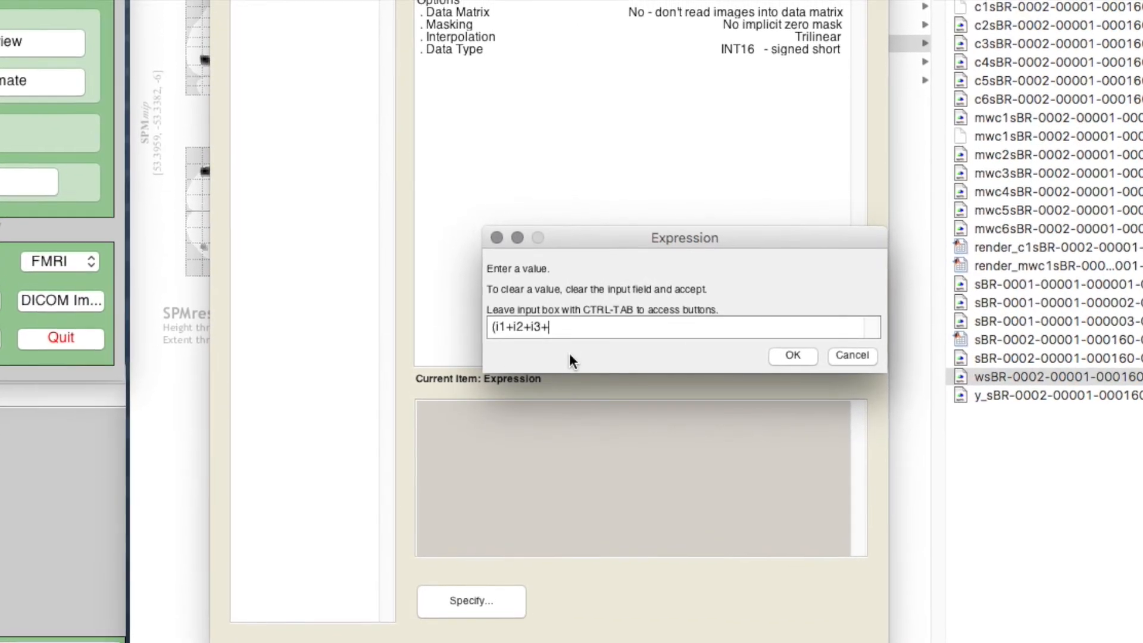
type("i4+i5)")
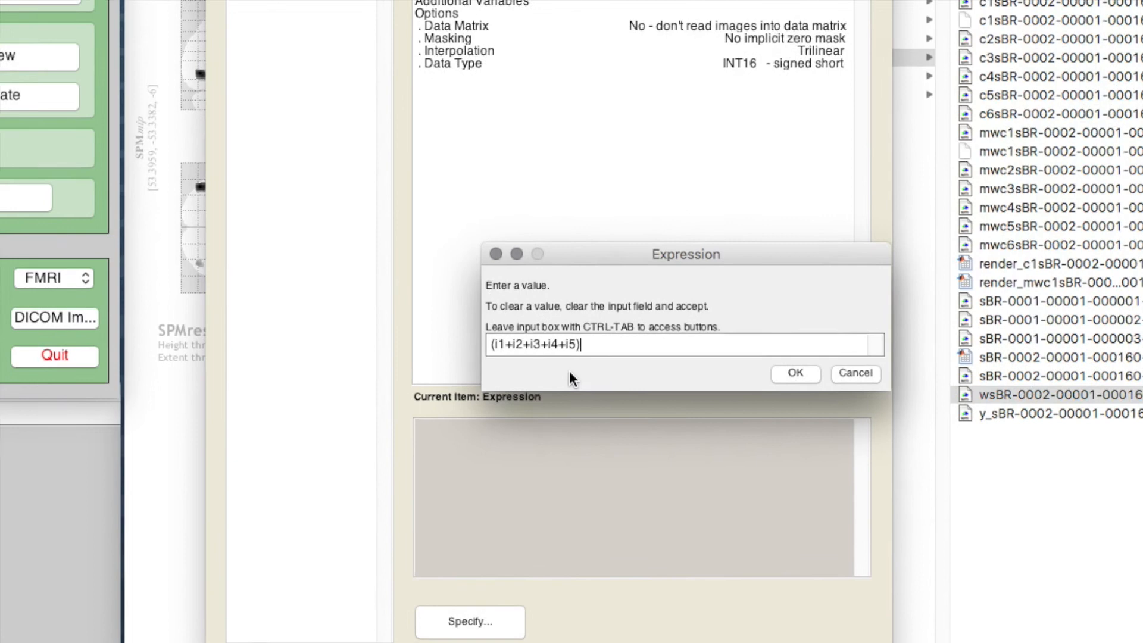
type("/")
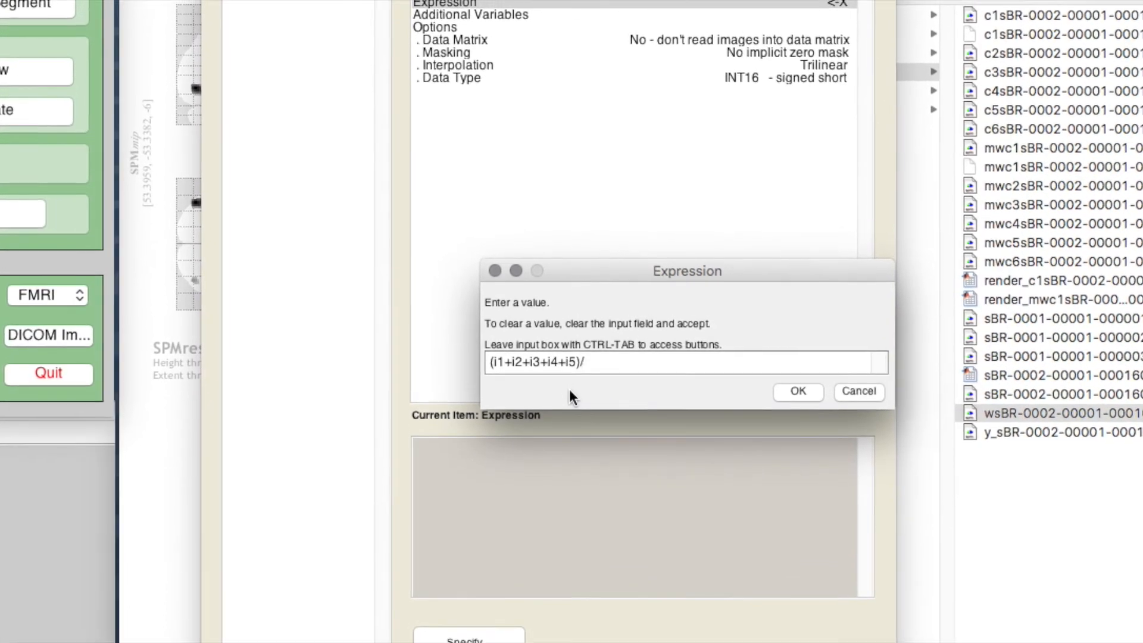
type("5")
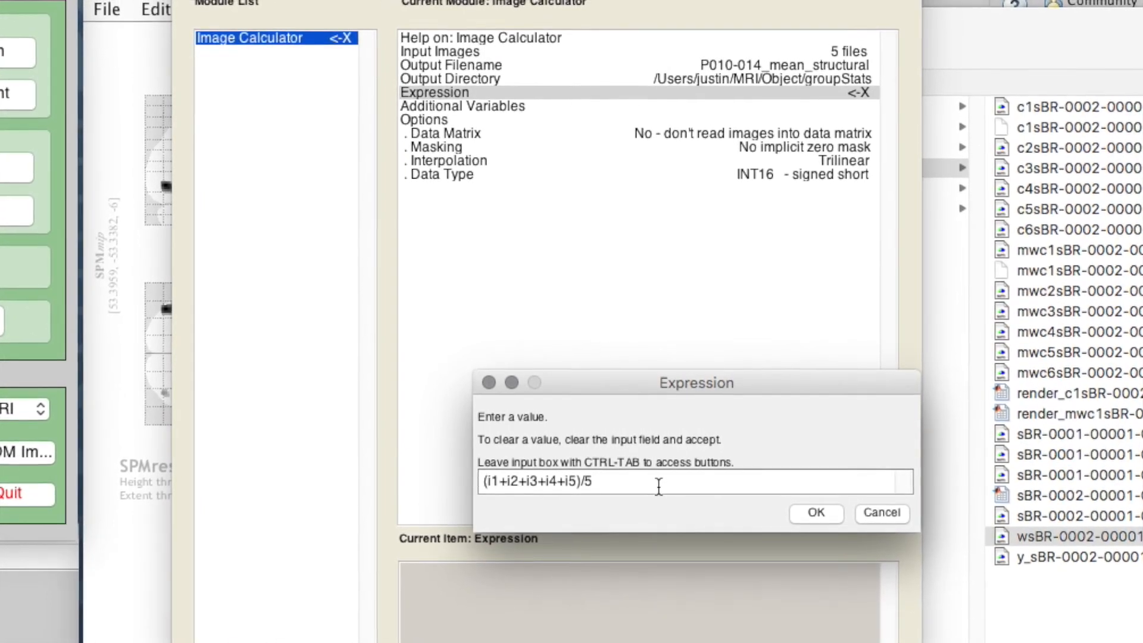
left_click(814, 513)
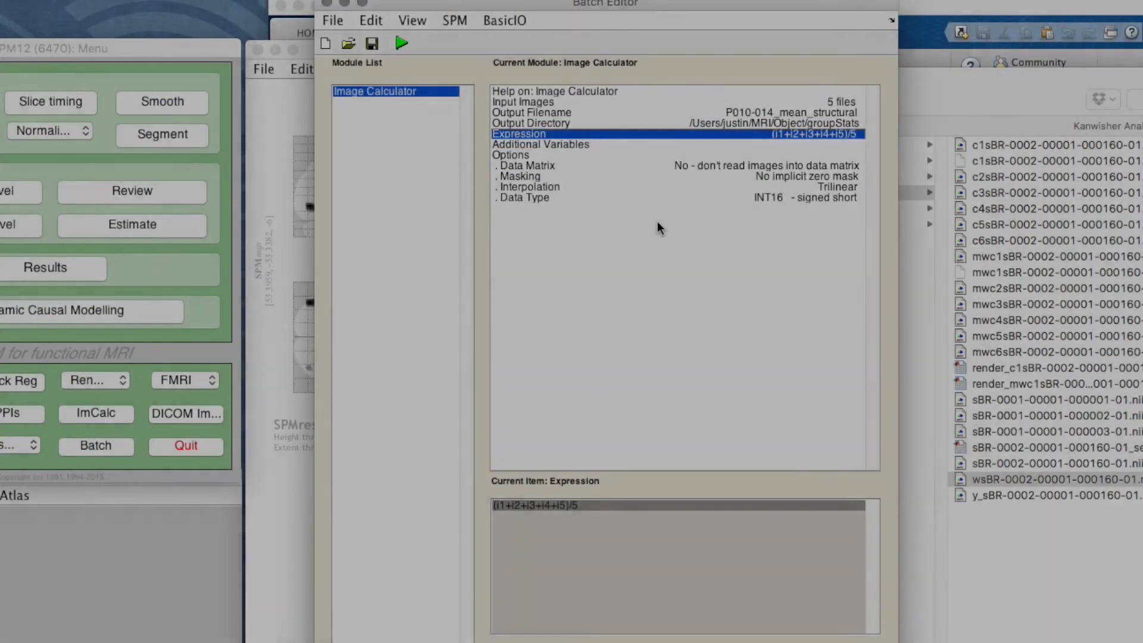
Step: Leave Additional Variables, Data Matrix and Masking at defaults and set Interpolation to 7th Degree Sinc
left_click(539, 144)
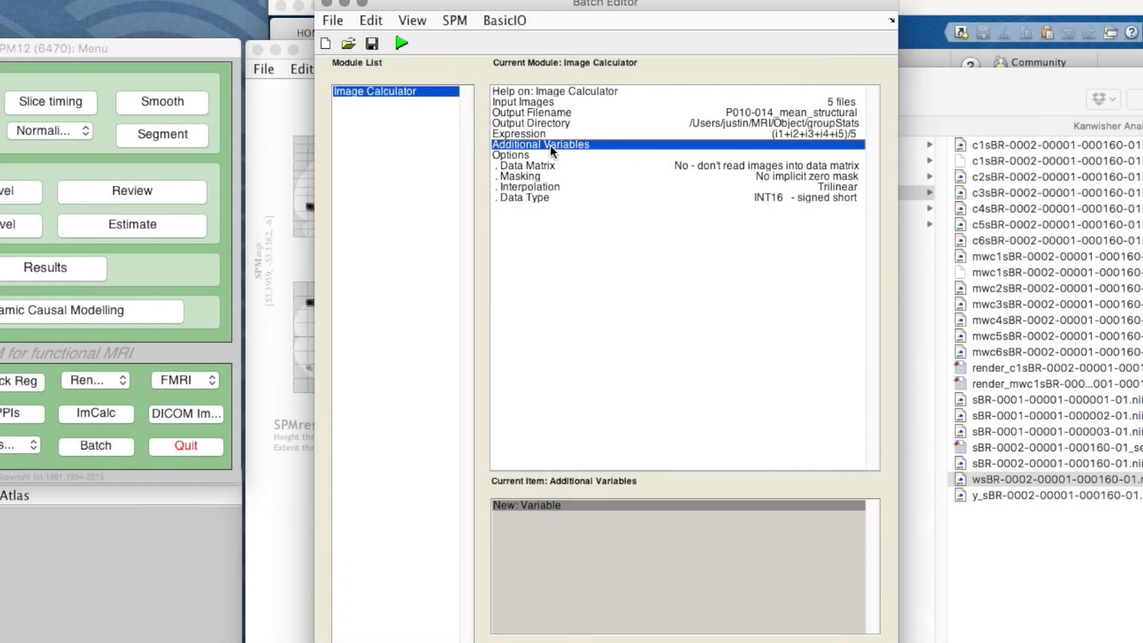
mouse_move(518, 165)
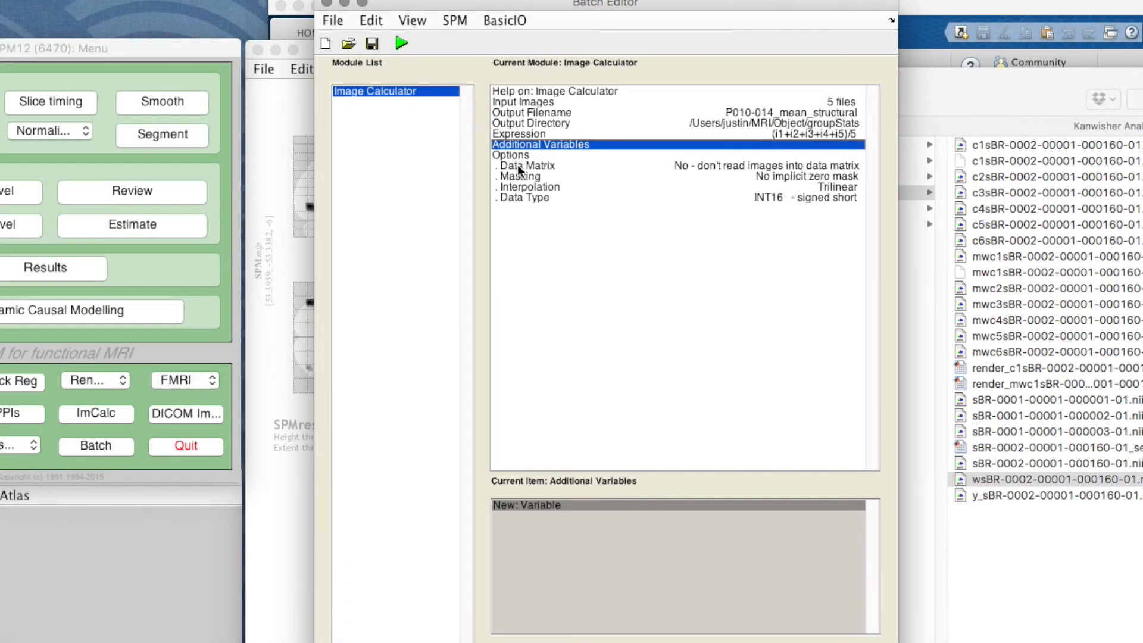
left_click(522, 166)
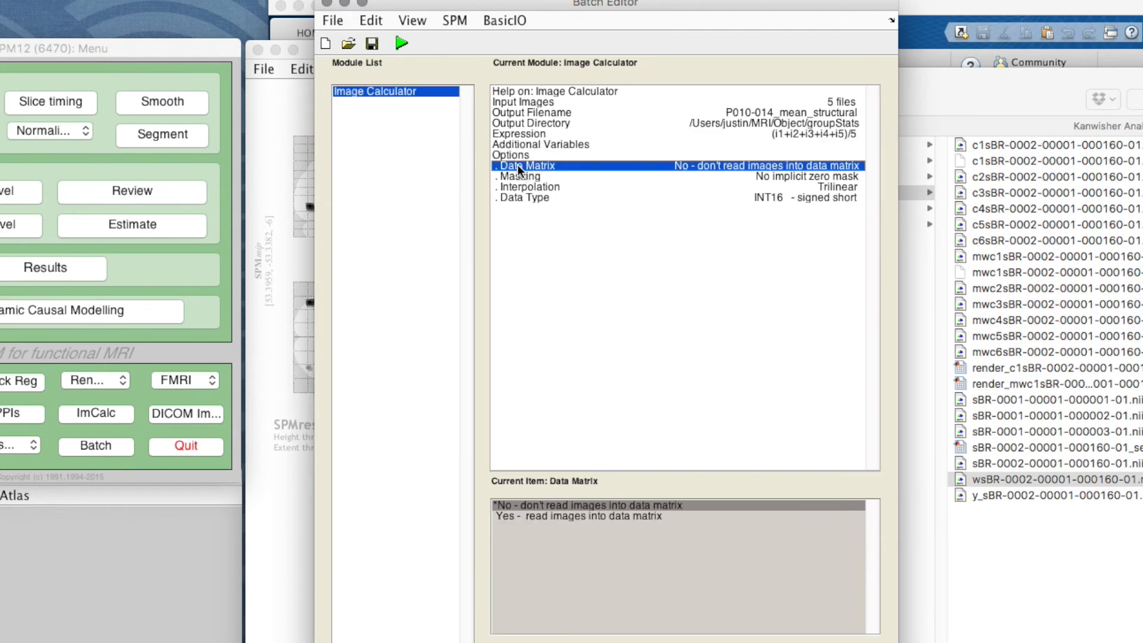
left_click(523, 176)
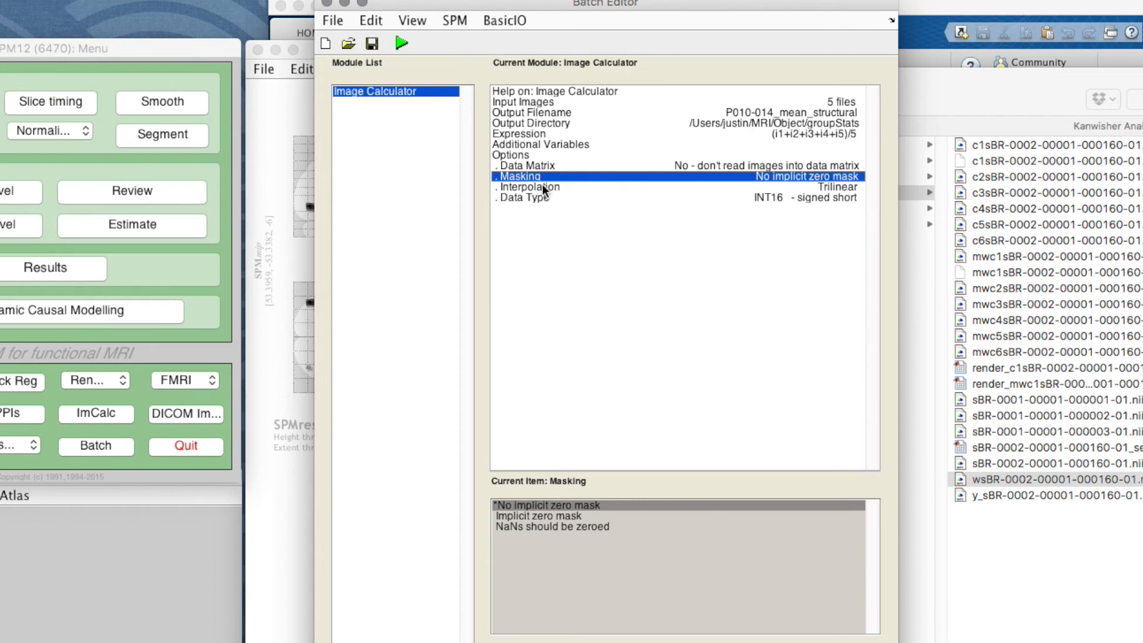
left_click(529, 187)
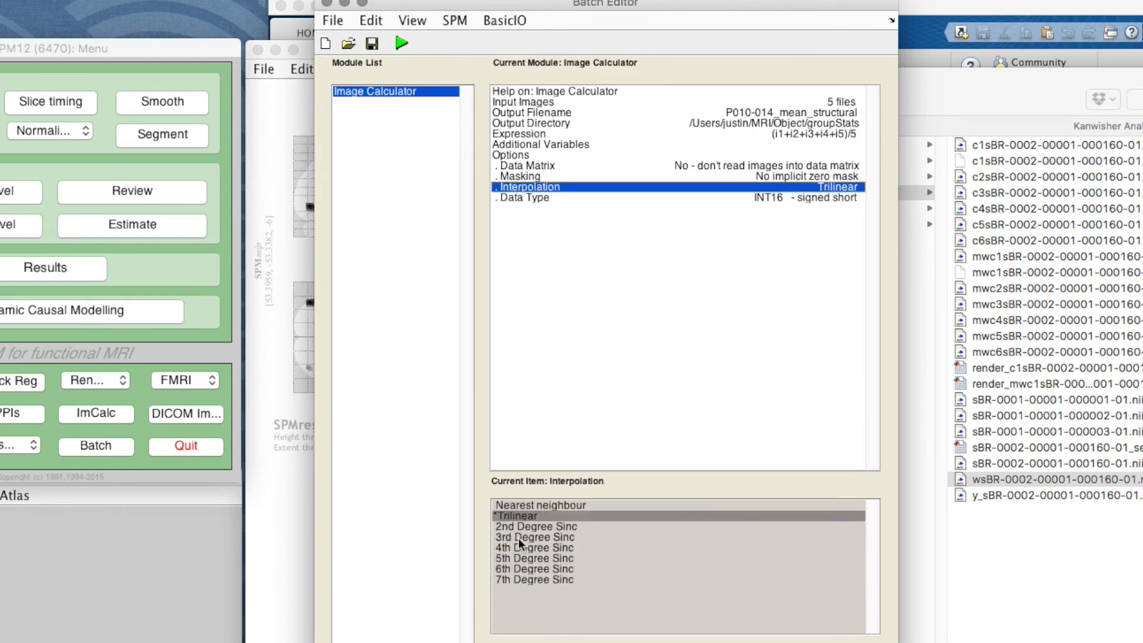
left_click(534, 579)
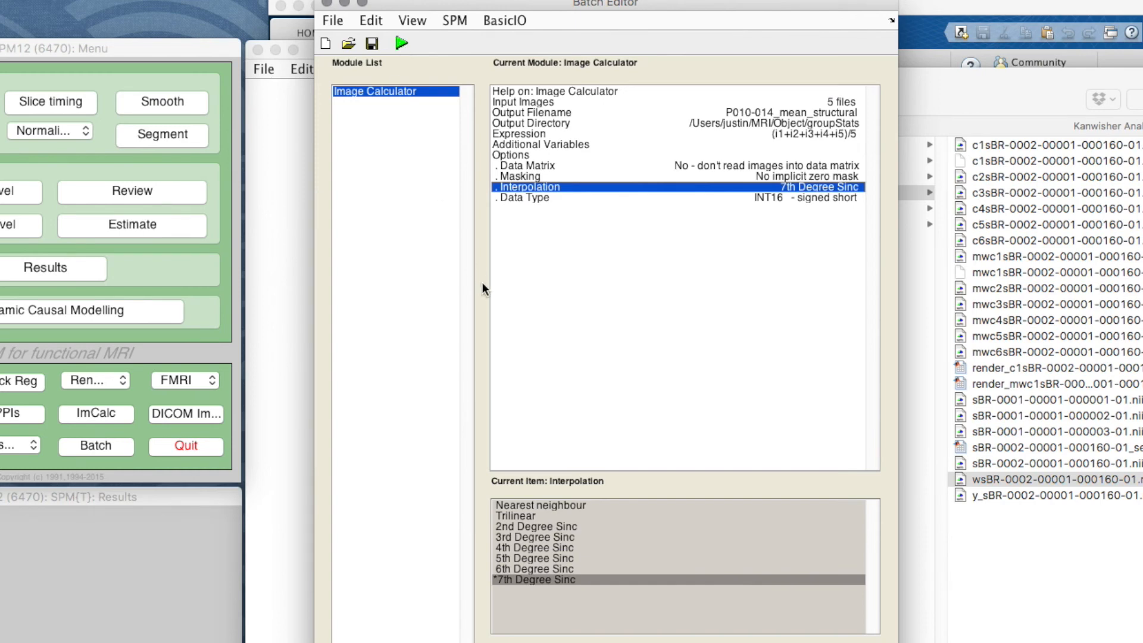
mouse_move(285, 219)
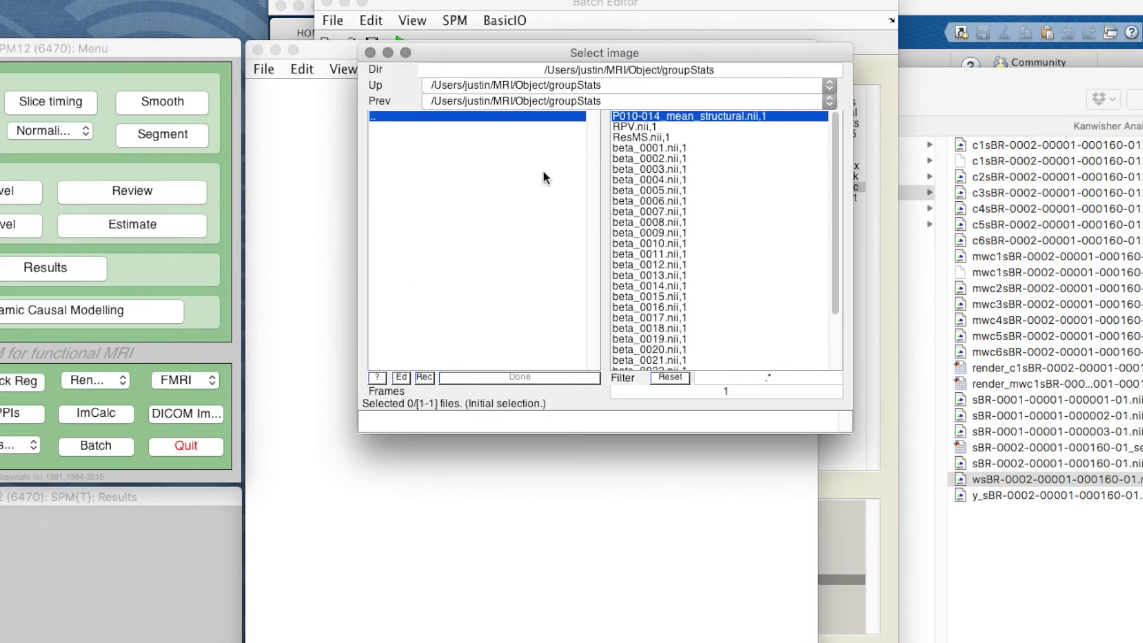
mouse_move(627, 150)
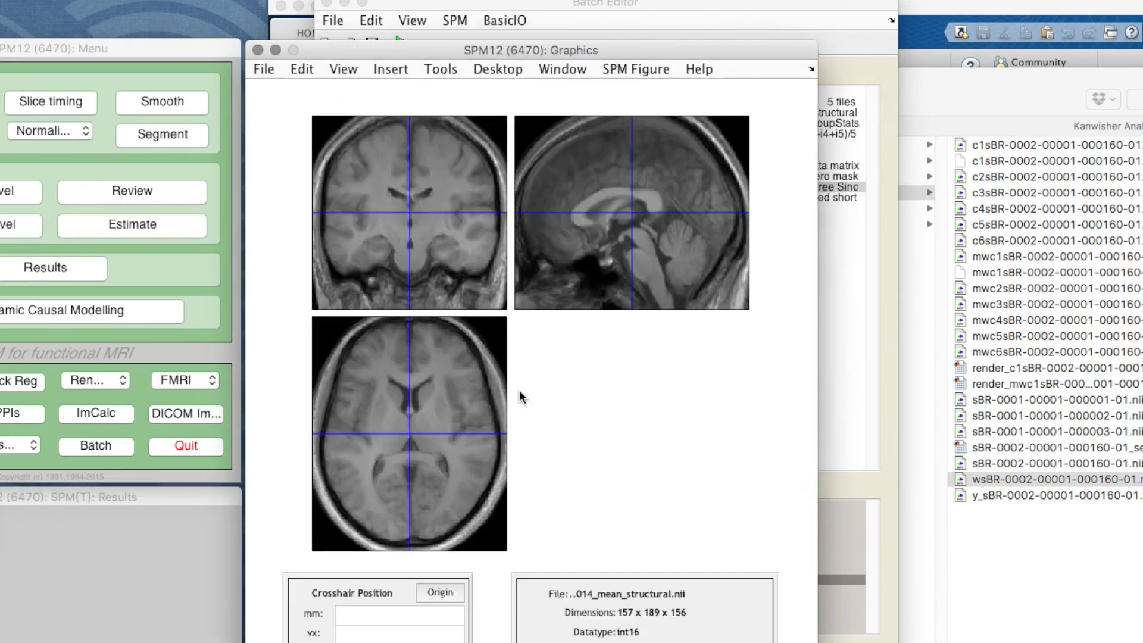
Step: Move the crosshair on the axial slice to 32.3 -84.2 7.5 in the occipital region
left_click(449, 518)
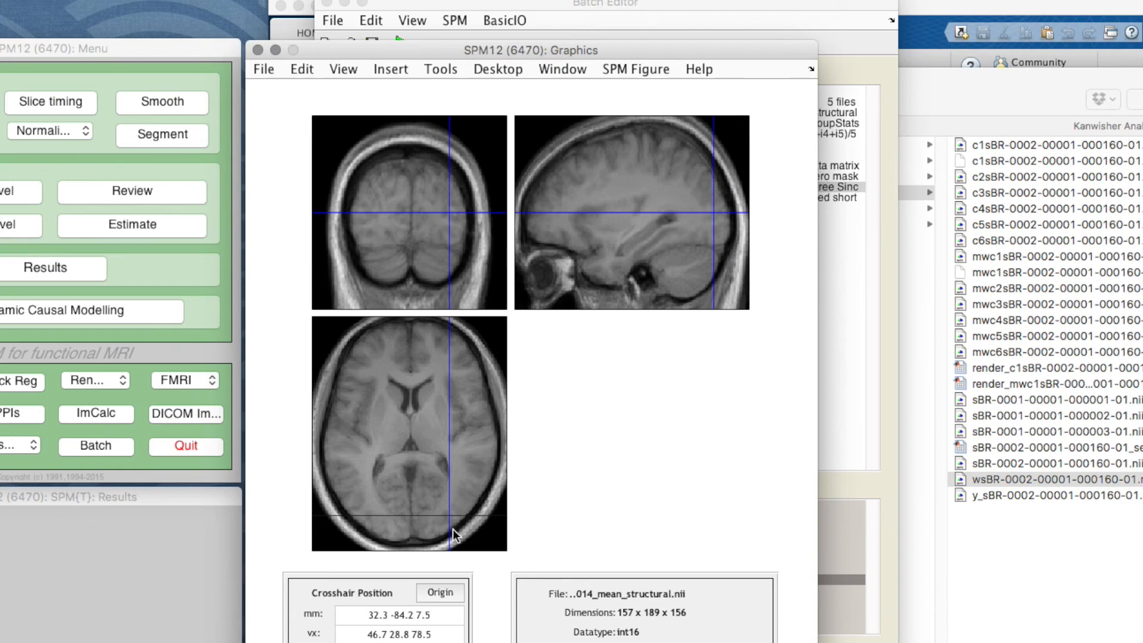
mouse_move(357, 530)
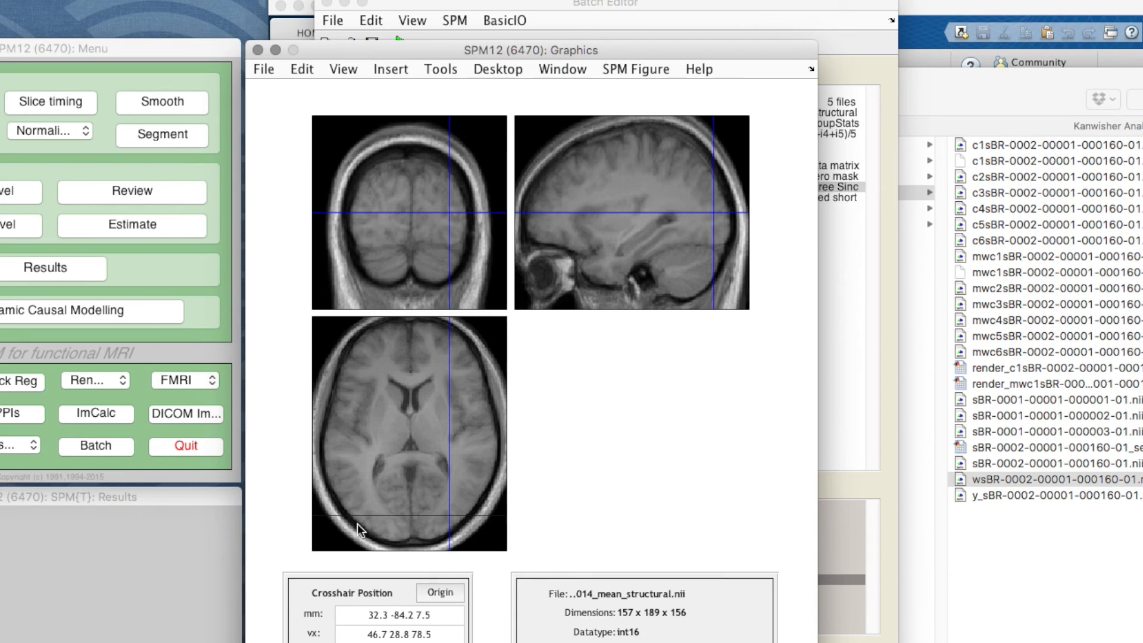